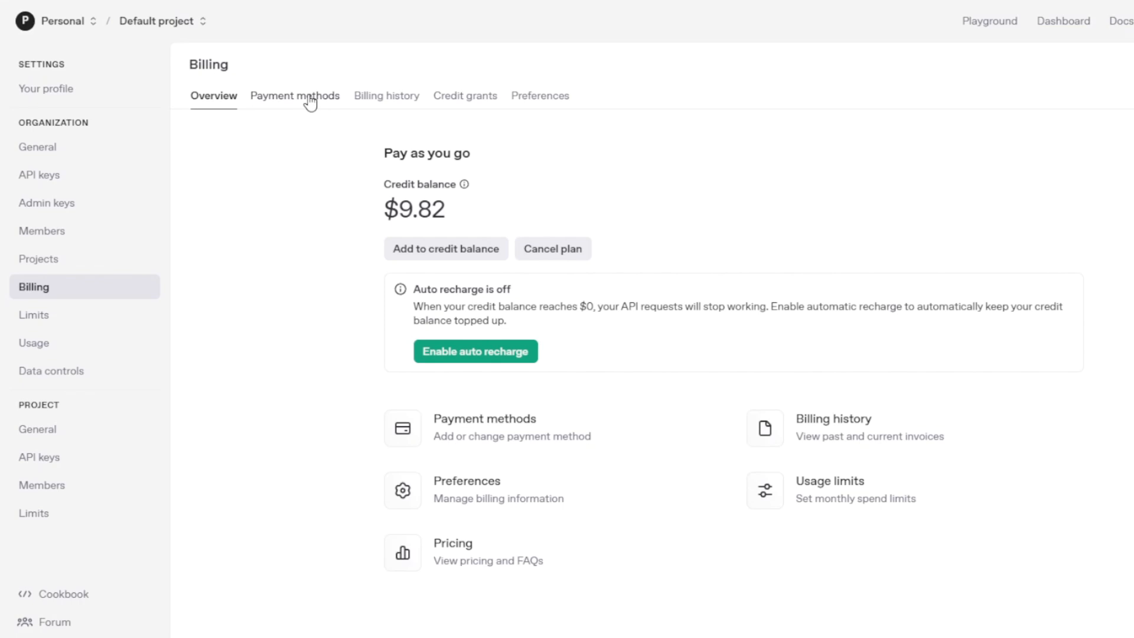
pyautogui.moveTo(130, 437)
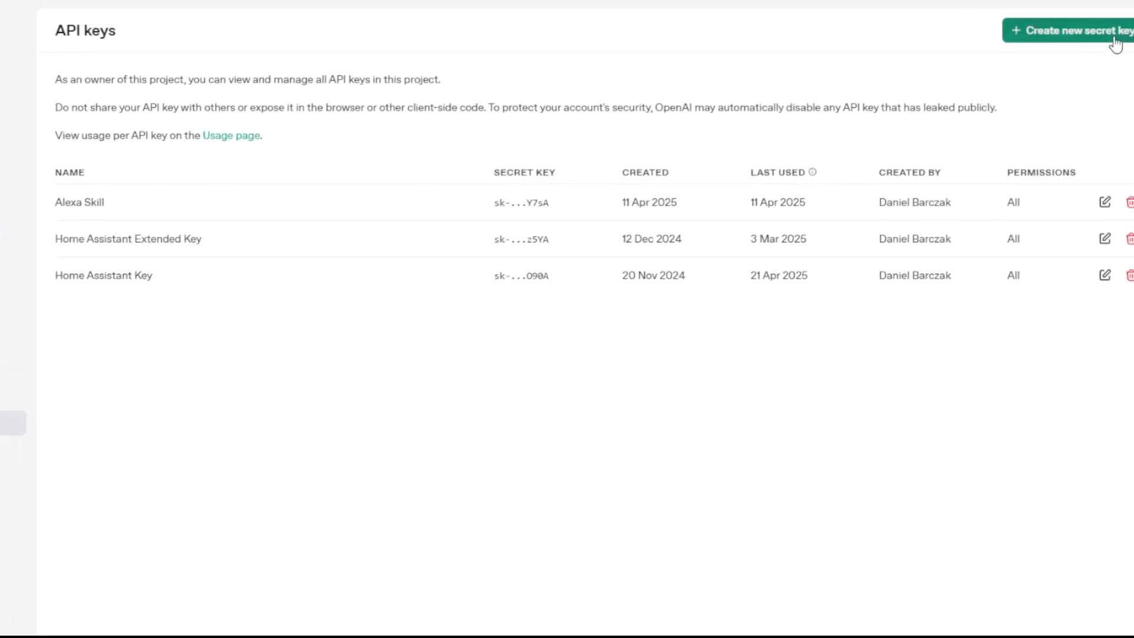
# Create a secret API key named 'Test Key' and dismiss its one-time key display.
pyautogui.click(1077, 30)
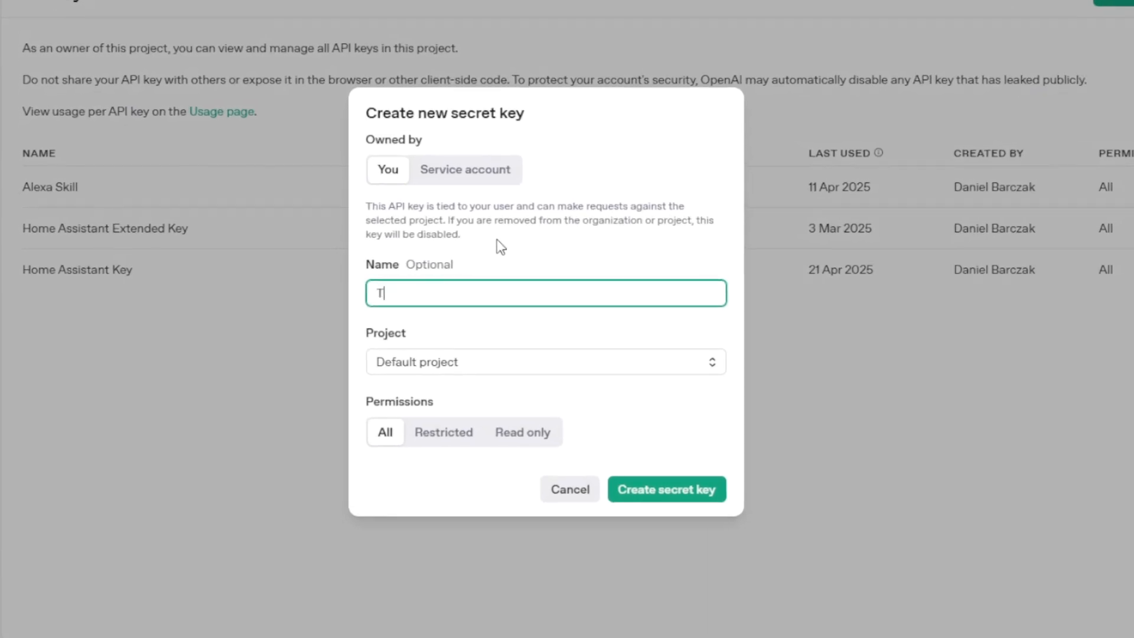
pyautogui.write('est Key')
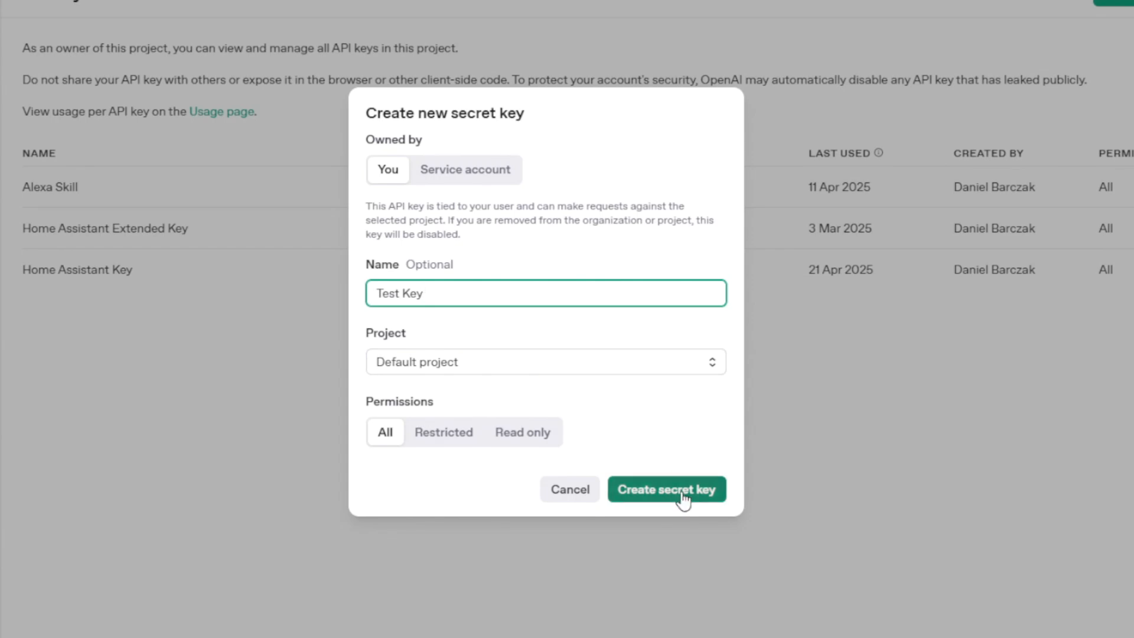
pyautogui.click(666, 489)
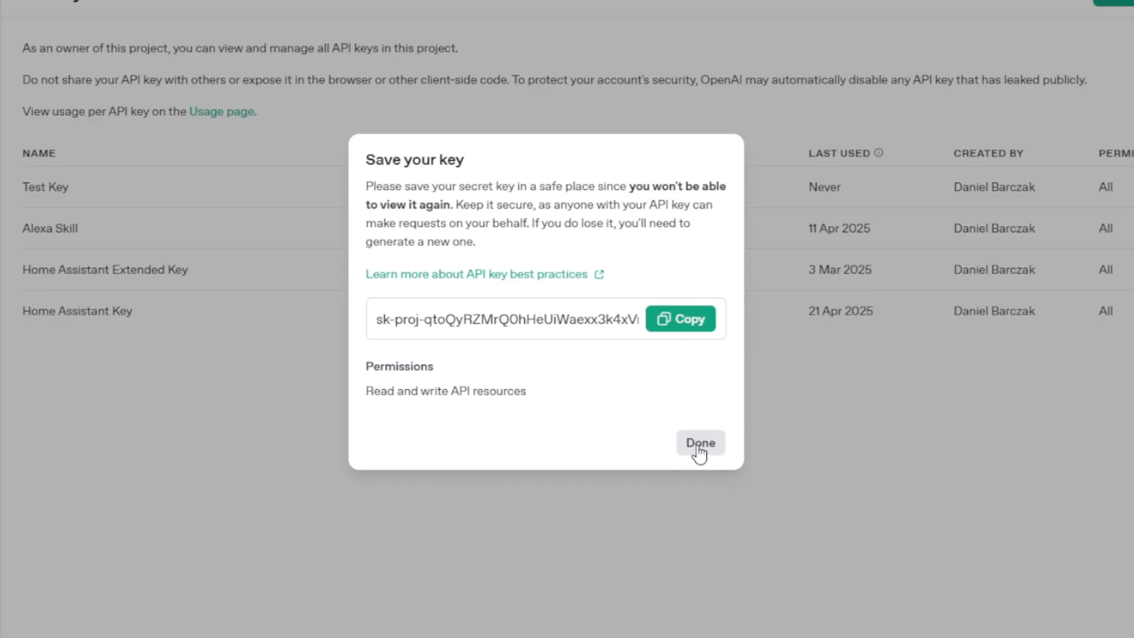
pyautogui.click(699, 442)
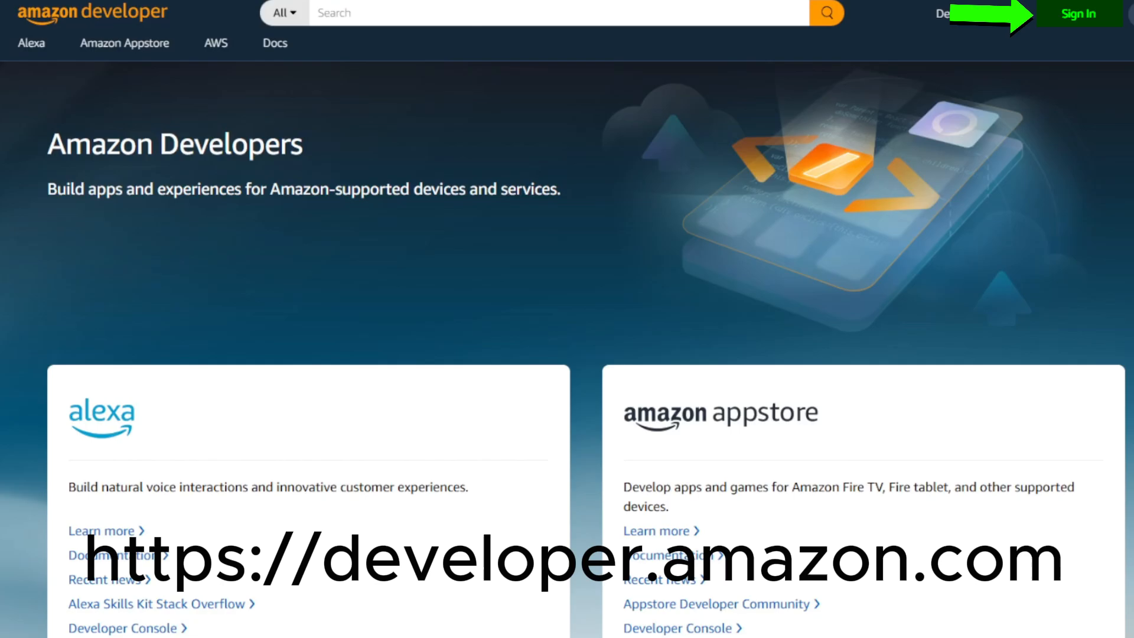
# Sign in to the Amazon developer account to reach the Alexa Skills list.
pyautogui.click(1079, 13)
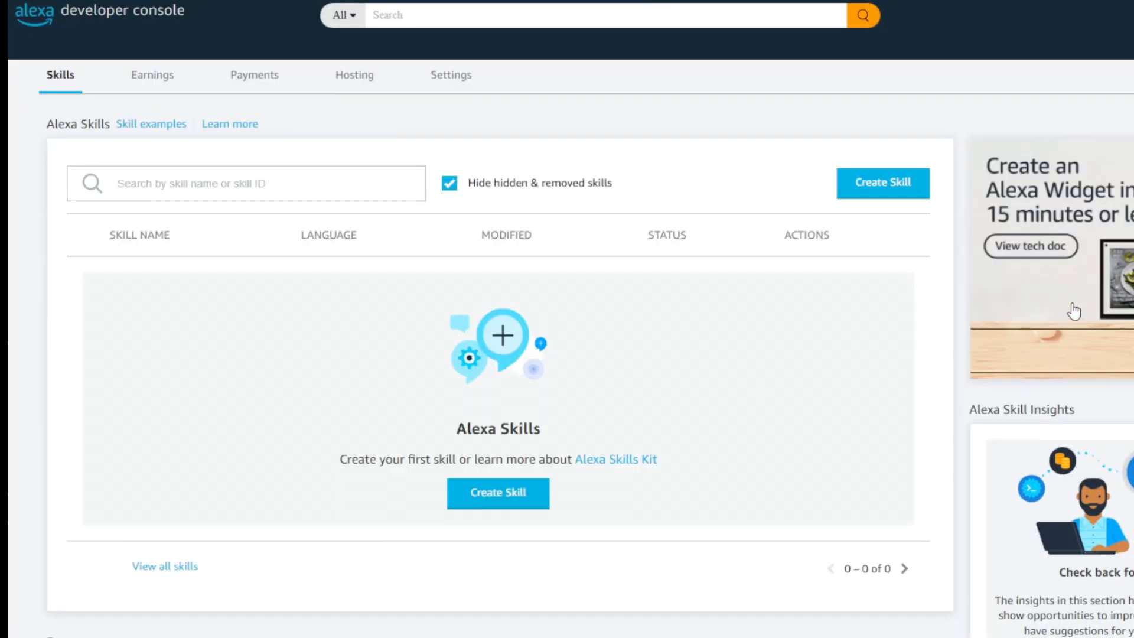
pyautogui.moveTo(911, 313)
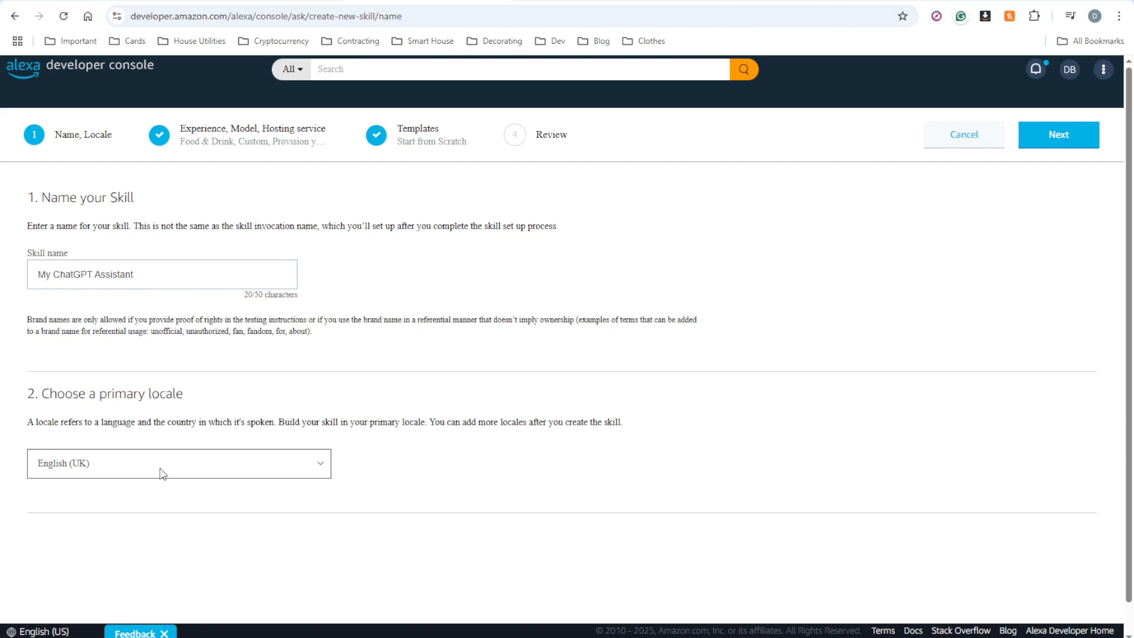
pyautogui.moveTo(1034, 135)
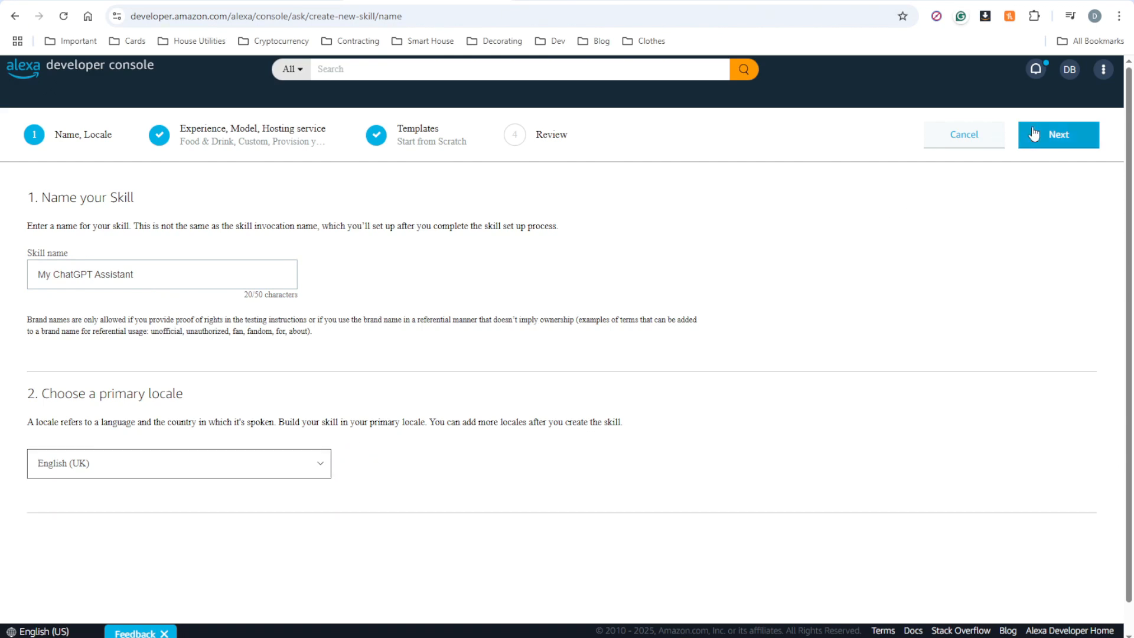
# Choose Other experience, Custom model and Alexa-hosted Python, then proceed to templates.
pyautogui.click(1058, 135)
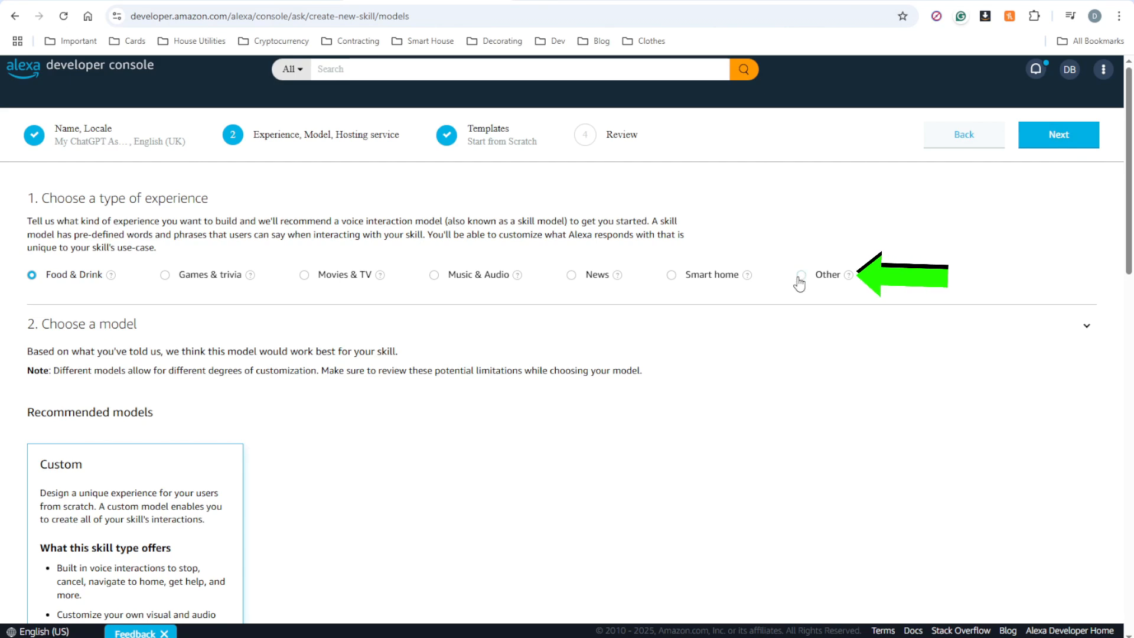
pyautogui.scroll(-3)
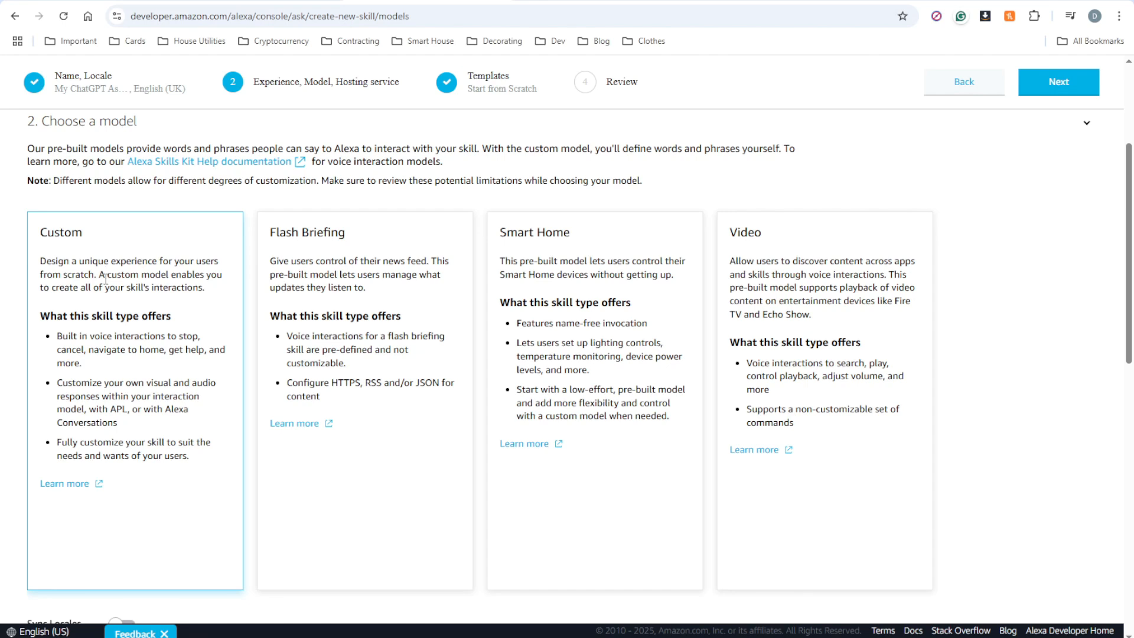
pyautogui.scroll(-3)
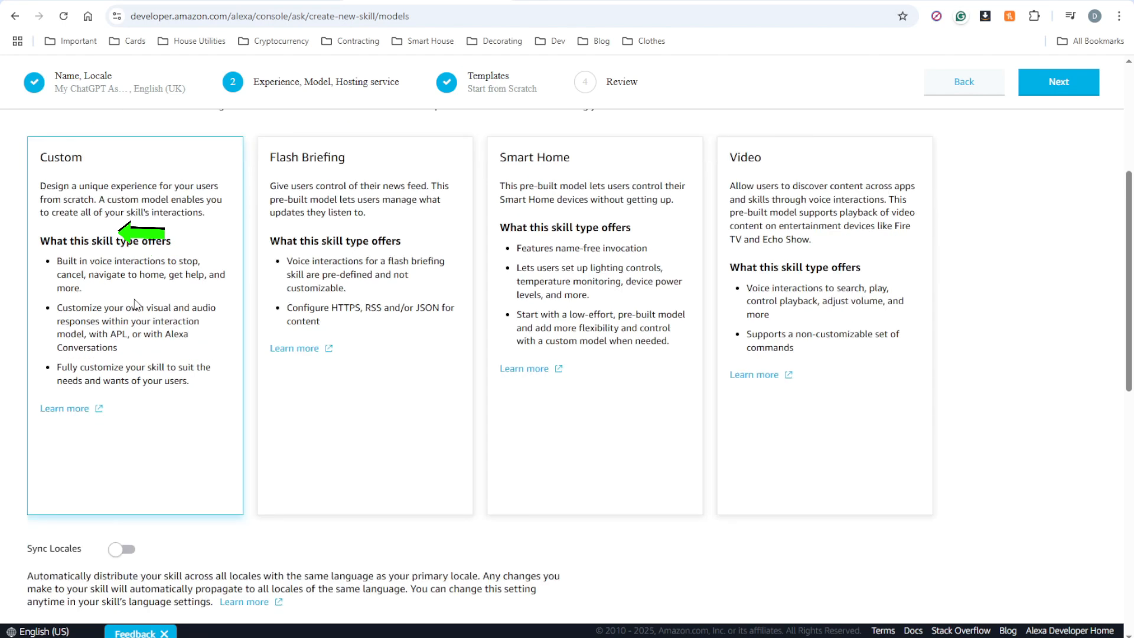
pyautogui.scroll(-3)
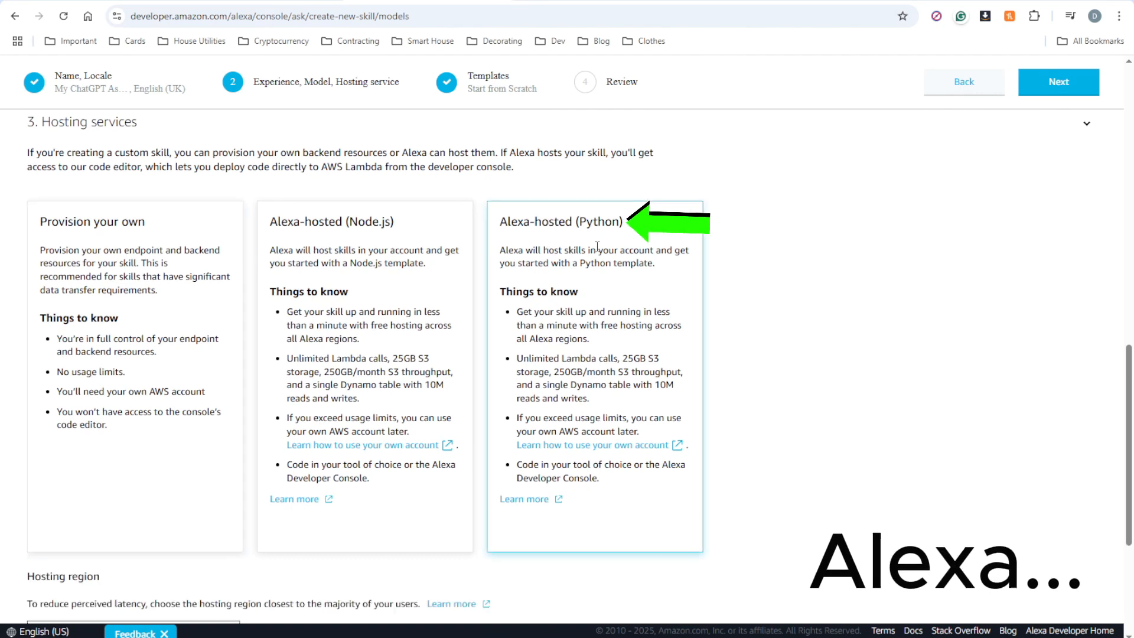
pyautogui.scroll(-3)
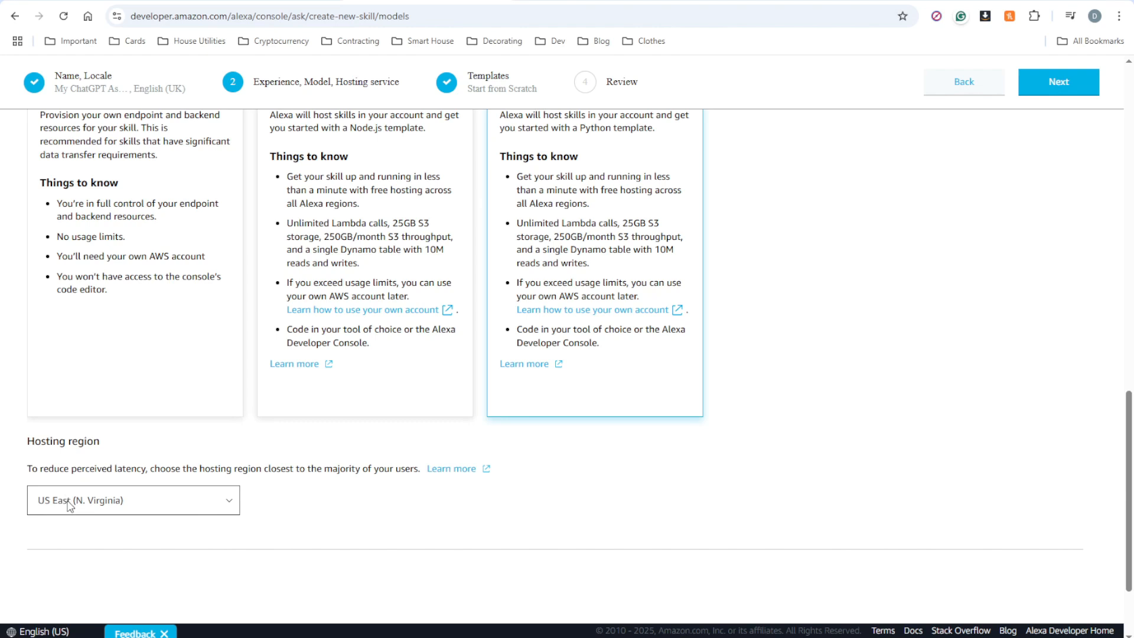
pyautogui.moveTo(163, 519)
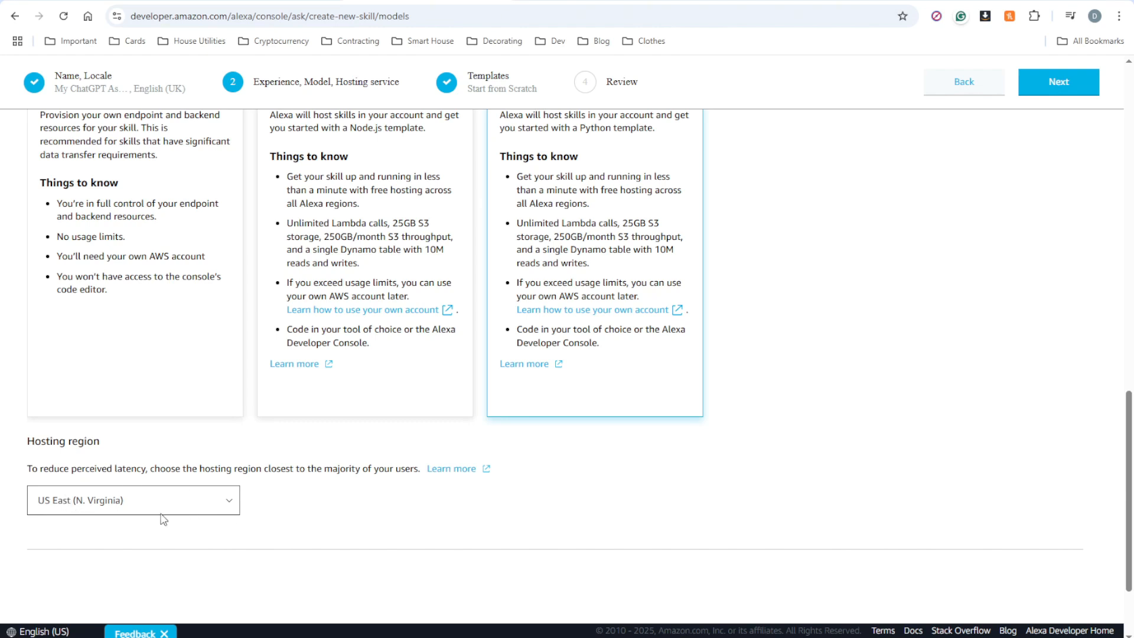
pyautogui.click(133, 500)
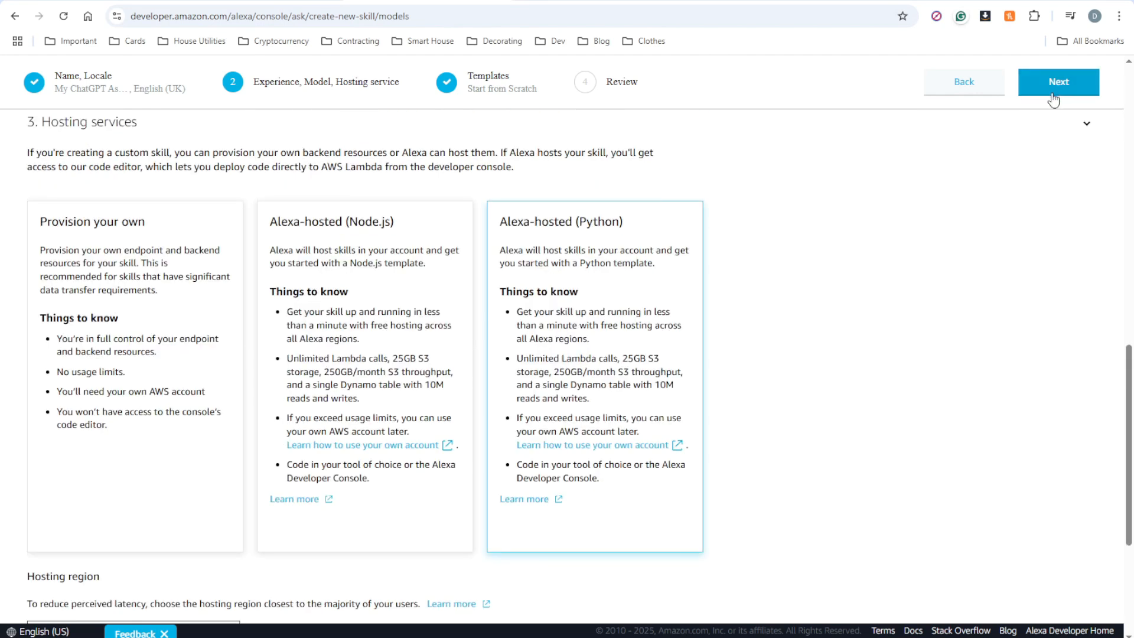
pyautogui.click(1058, 82)
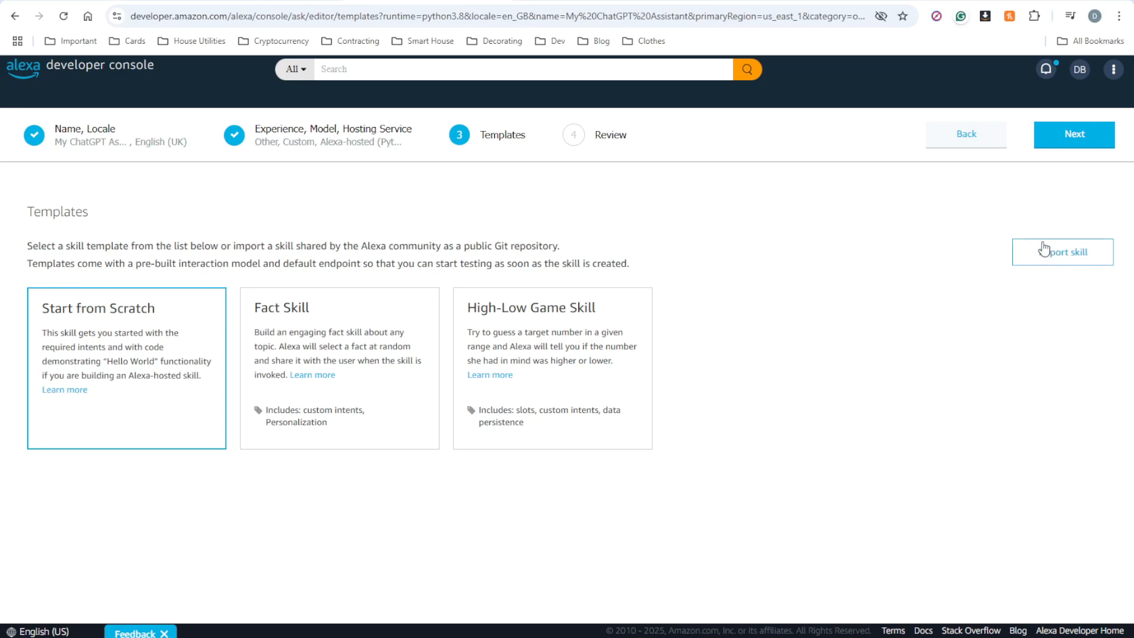
pyautogui.click(1063, 252)
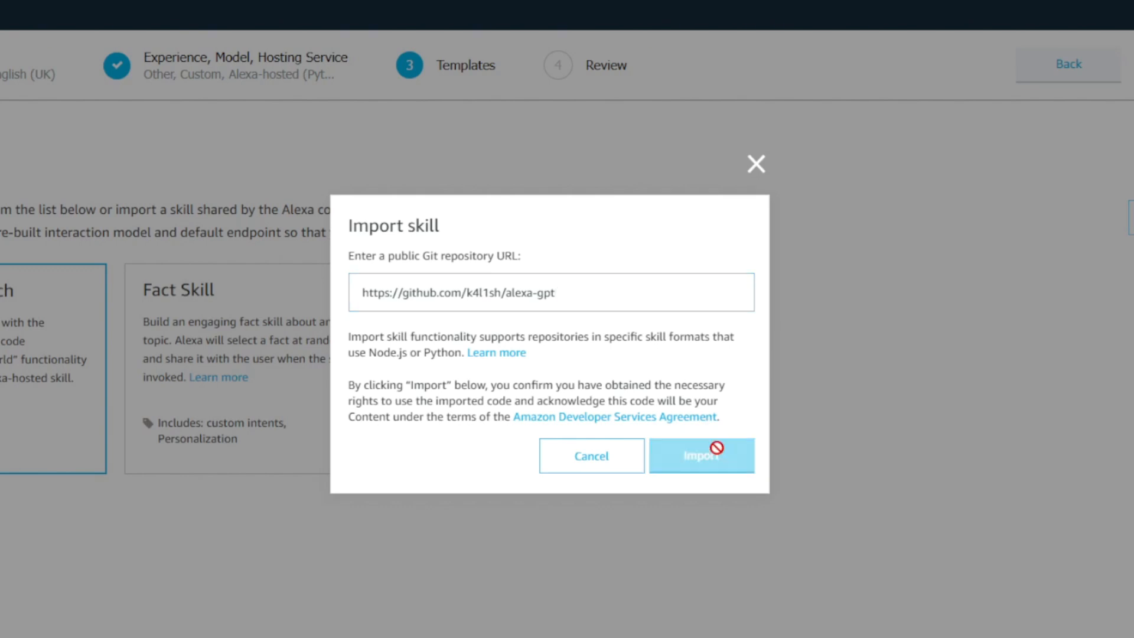
pyautogui.click(699, 456)
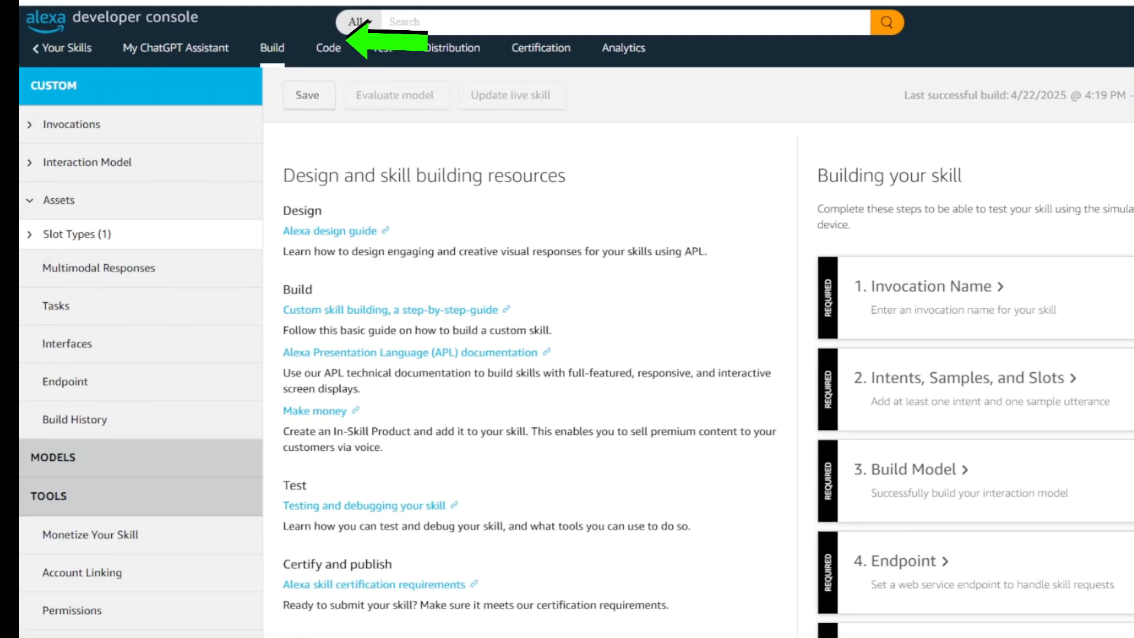
# Save and deploy lambda_function.py with the OpenAI API key inserted.
pyautogui.click(318, 48)
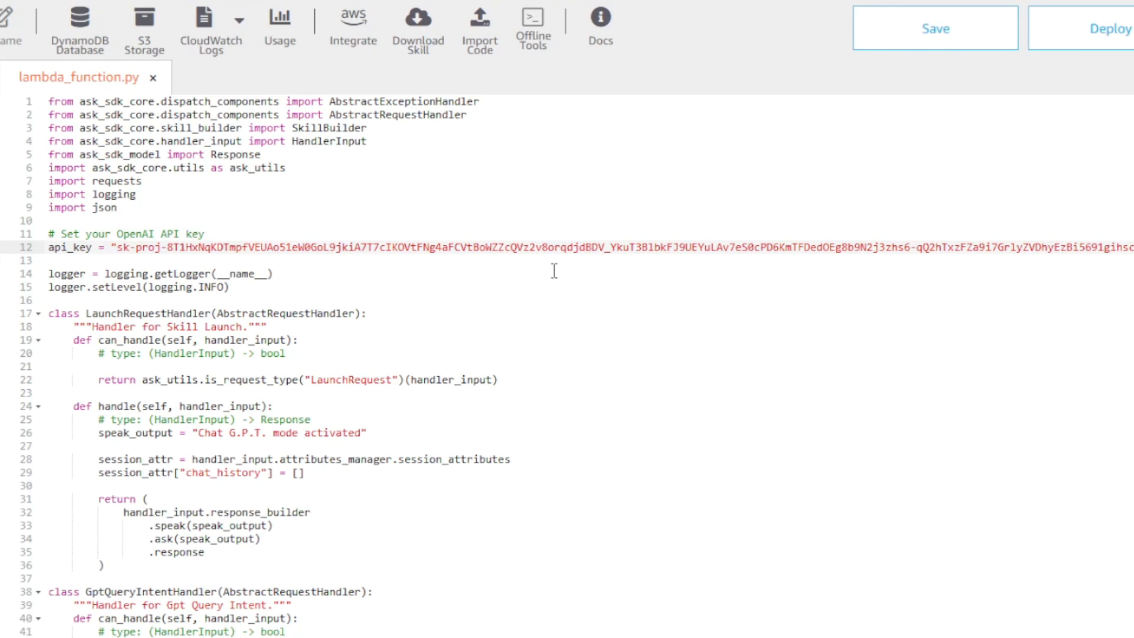
pyautogui.click(935, 28)
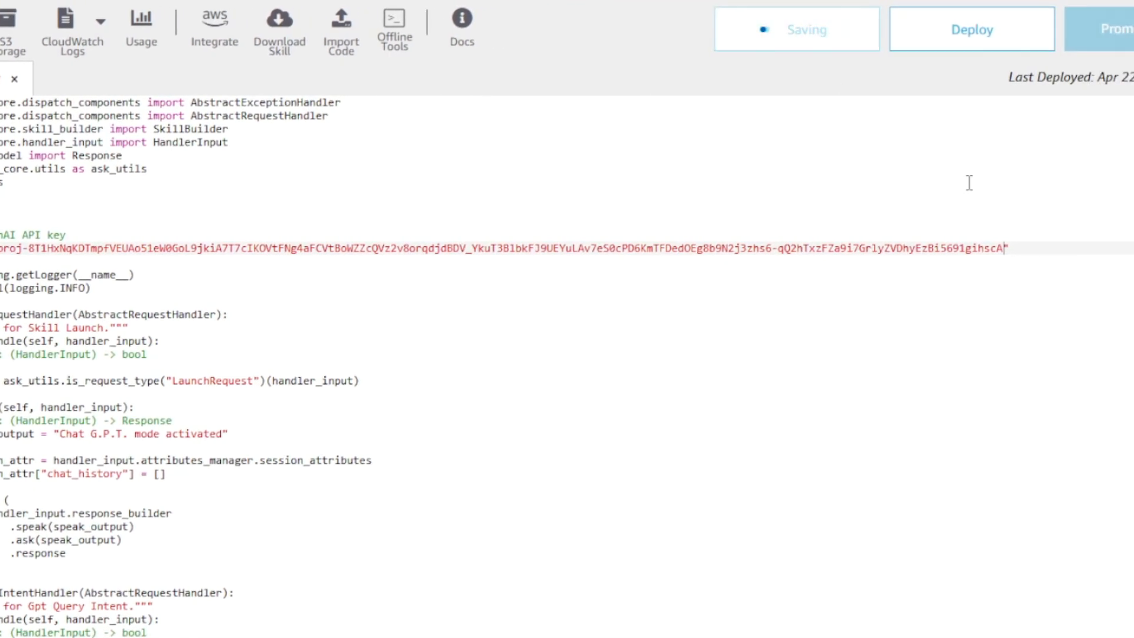
pyautogui.click(973, 29)
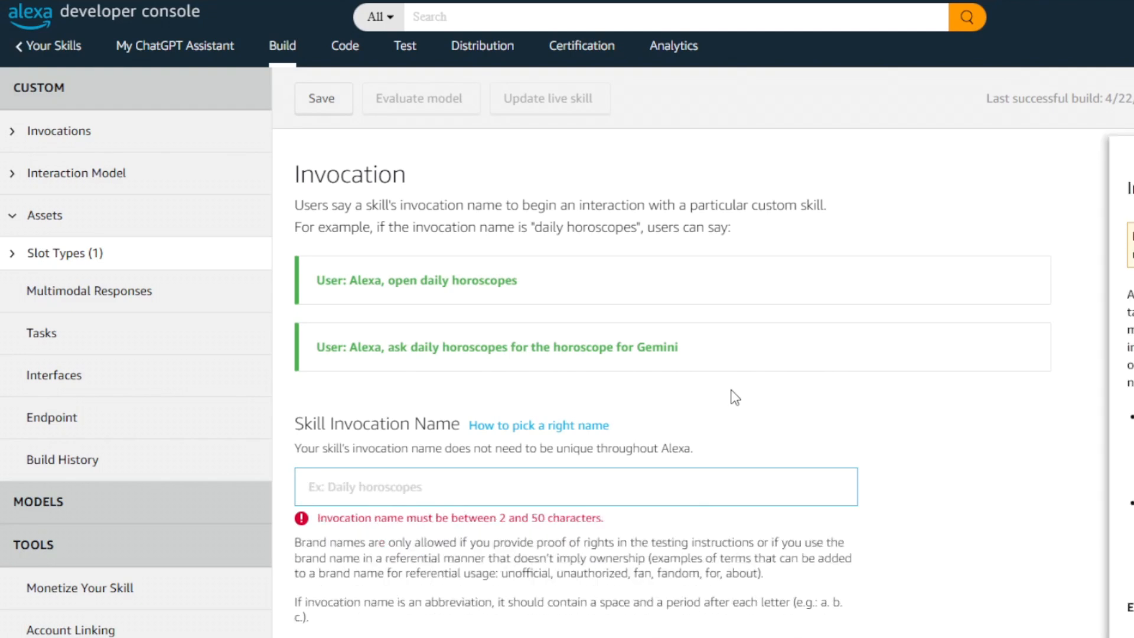
# Enter 'my oracle' as the skill invocation name.
pyautogui.write('my oracle')
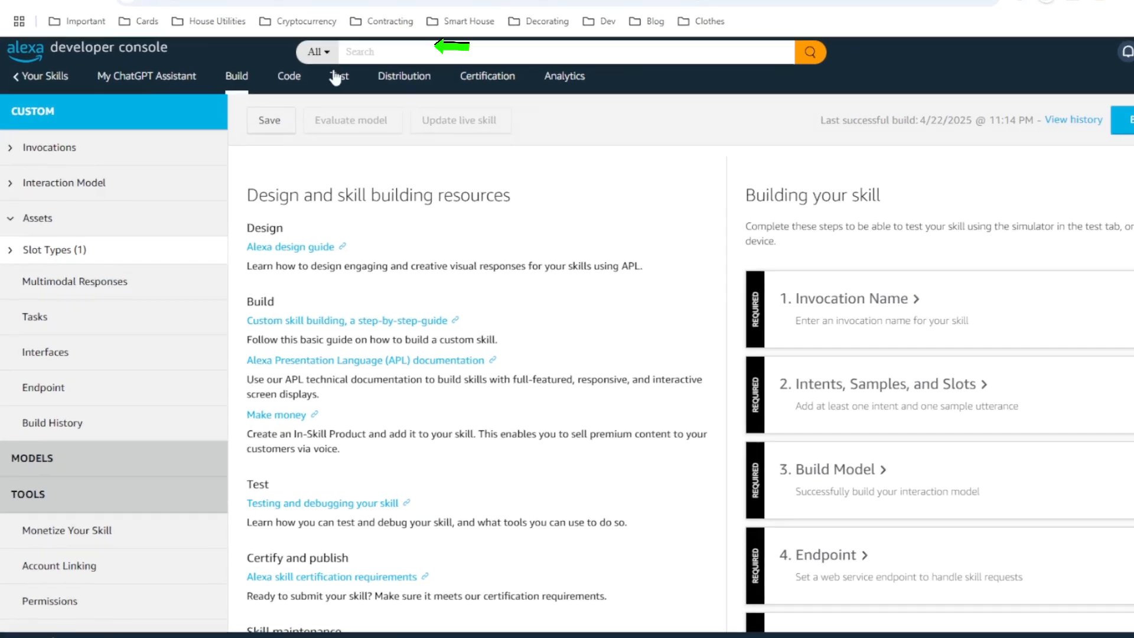
# Invoke 'my oracle' in the Alexa Simulator and ask who it is.
pyautogui.click(340, 75)
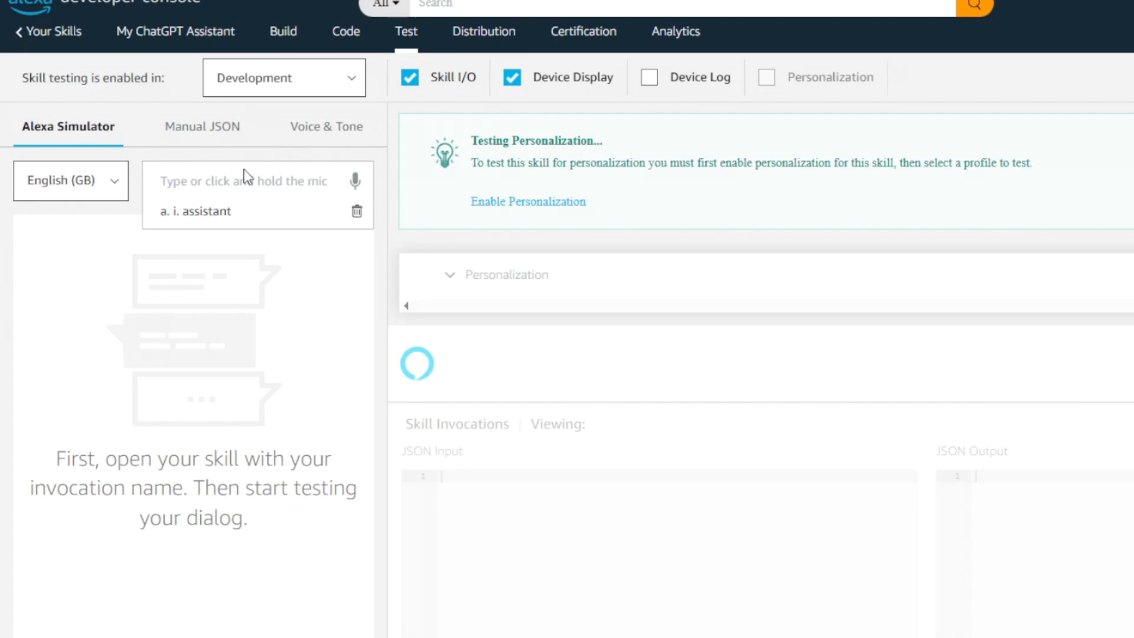
pyautogui.write('my oracle')
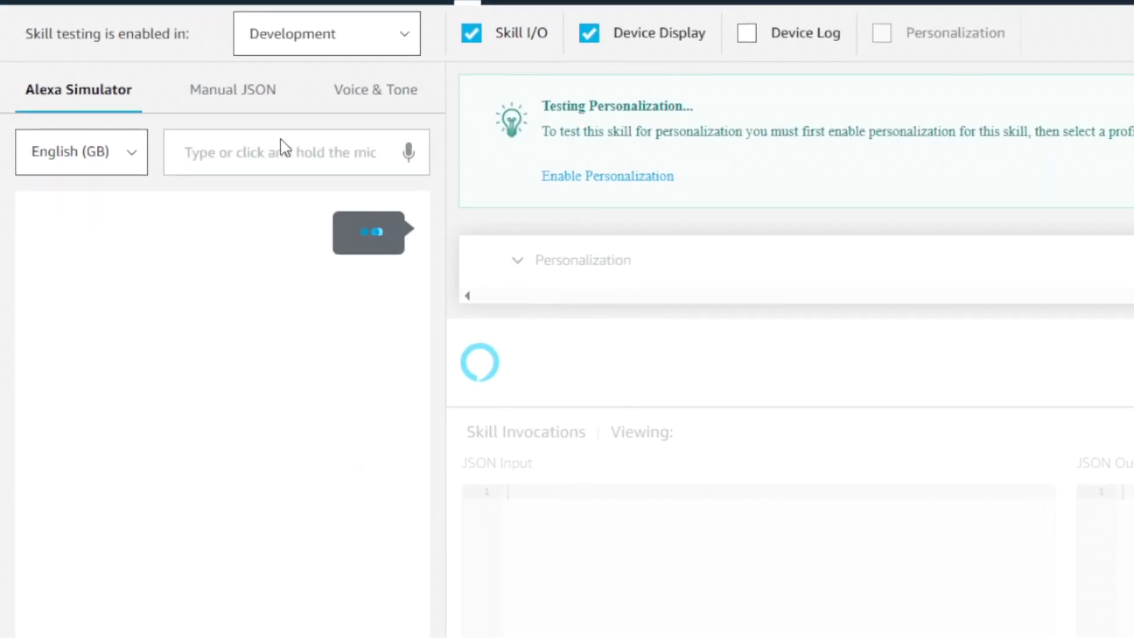
pyautogui.write('my oracle')
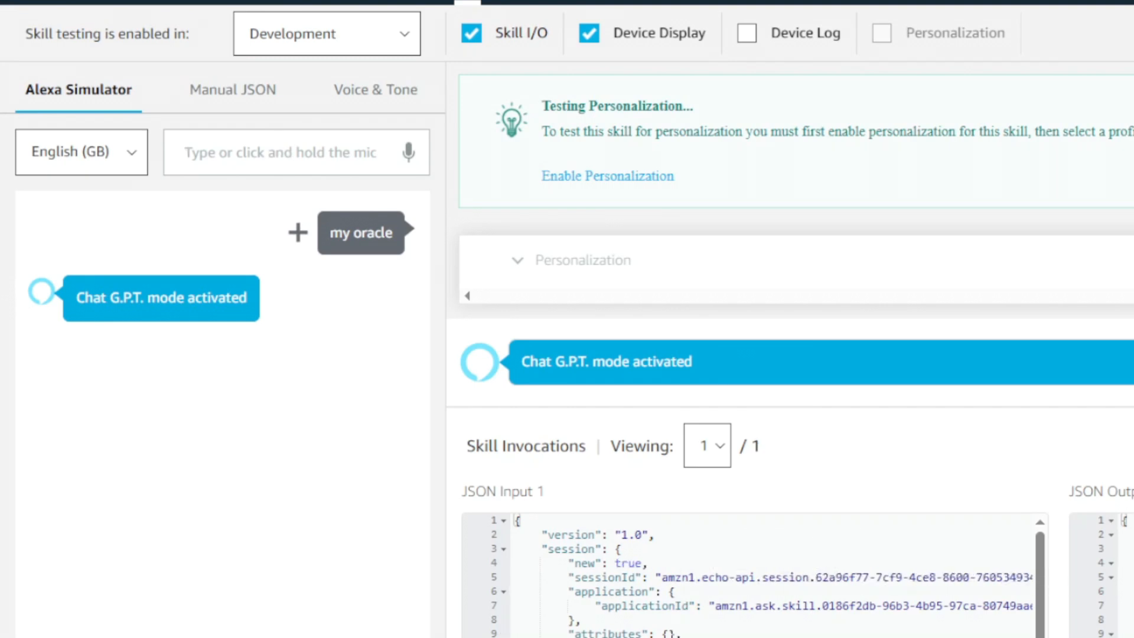
pyautogui.write('who')
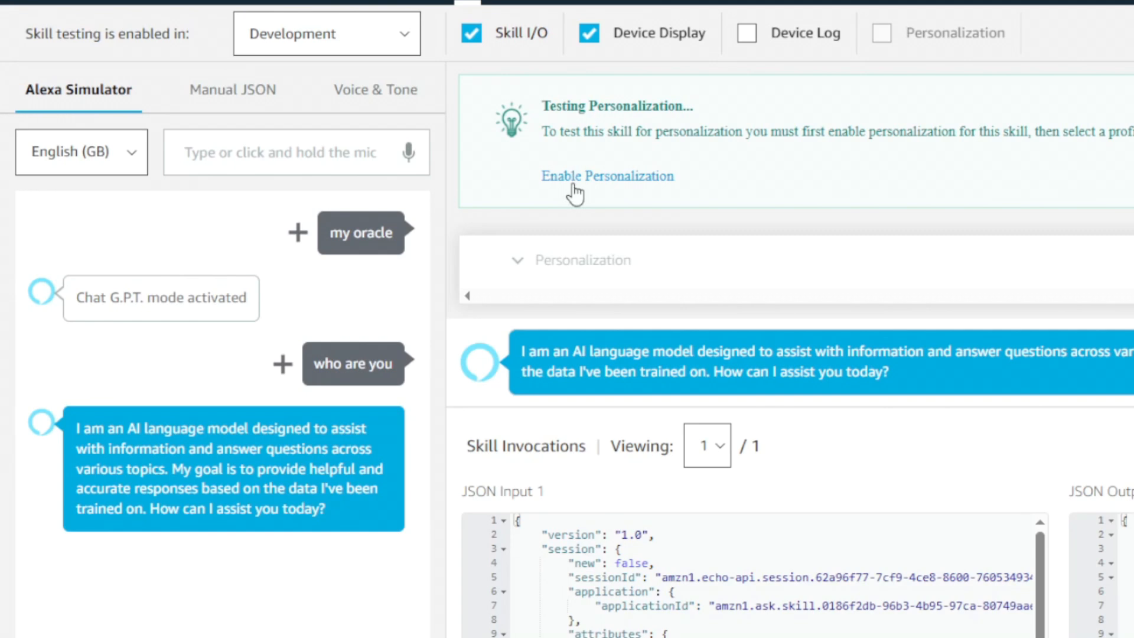
# Ask the skill for Mongolia's capital and how to make pancakes.
pyautogui.click(290, 152)
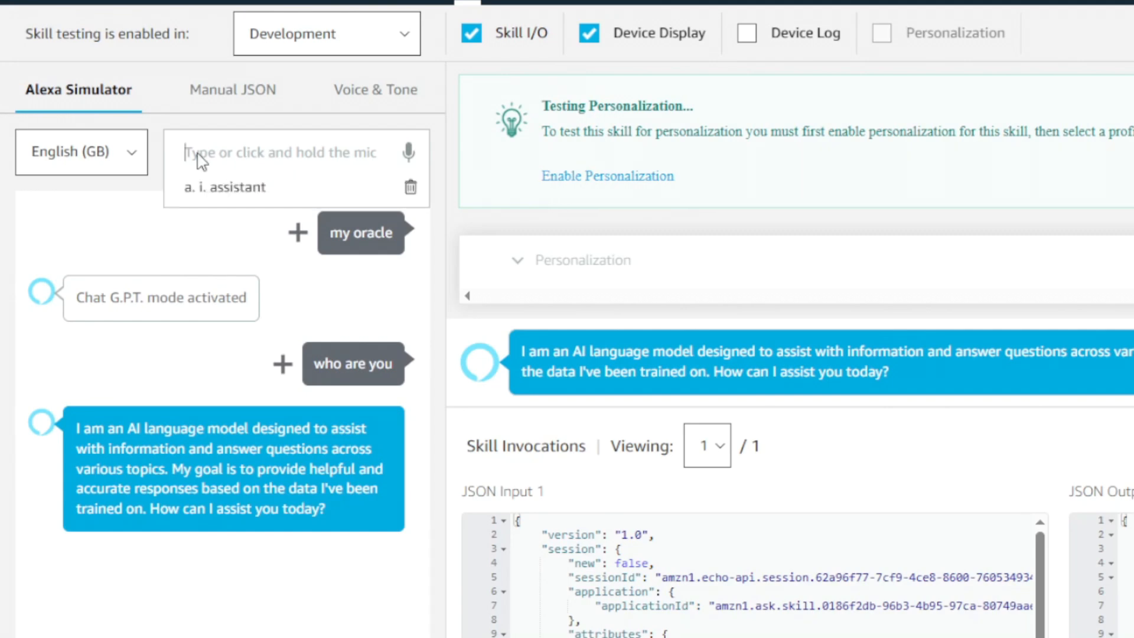
pyautogui.write("What's the capital of Mongolia?")
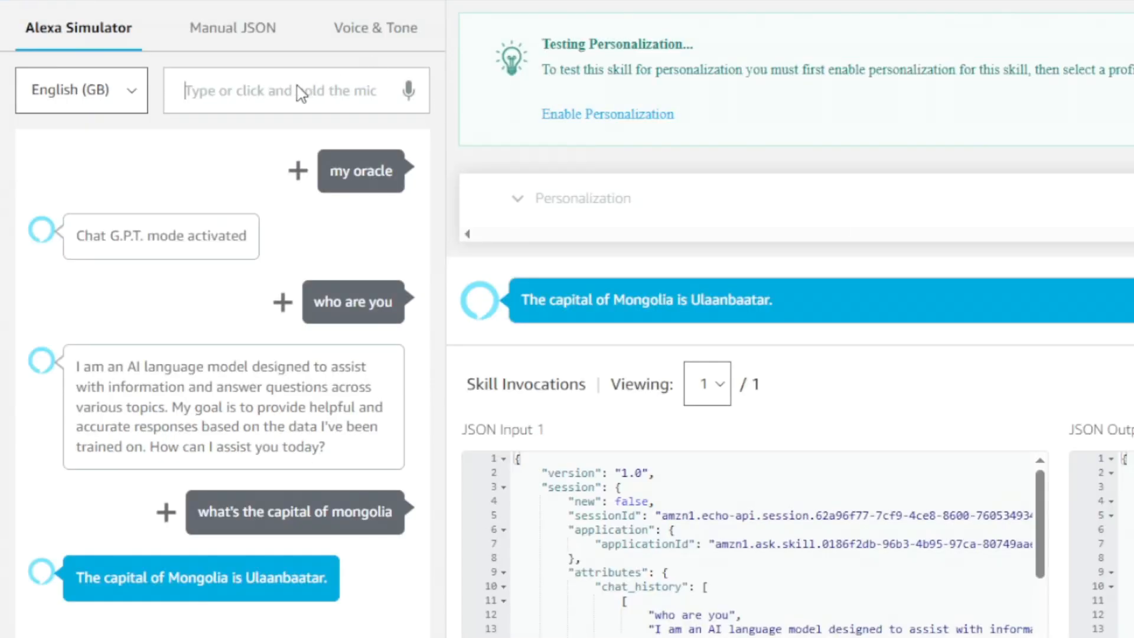
pyautogui.write('how to make panc')
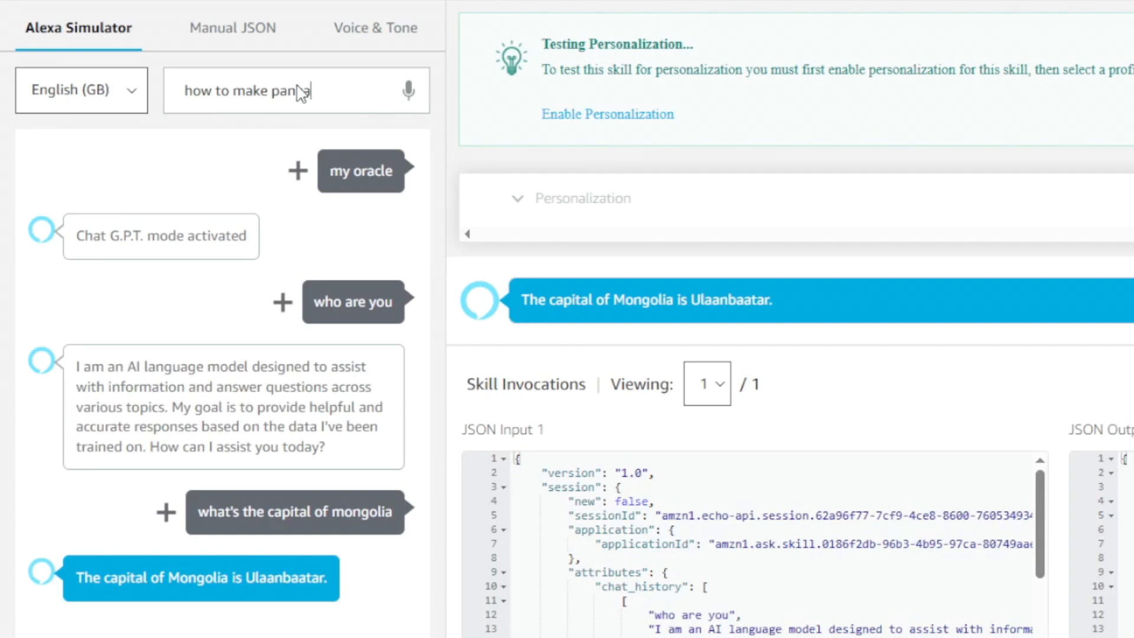
pyautogui.write('akes?')
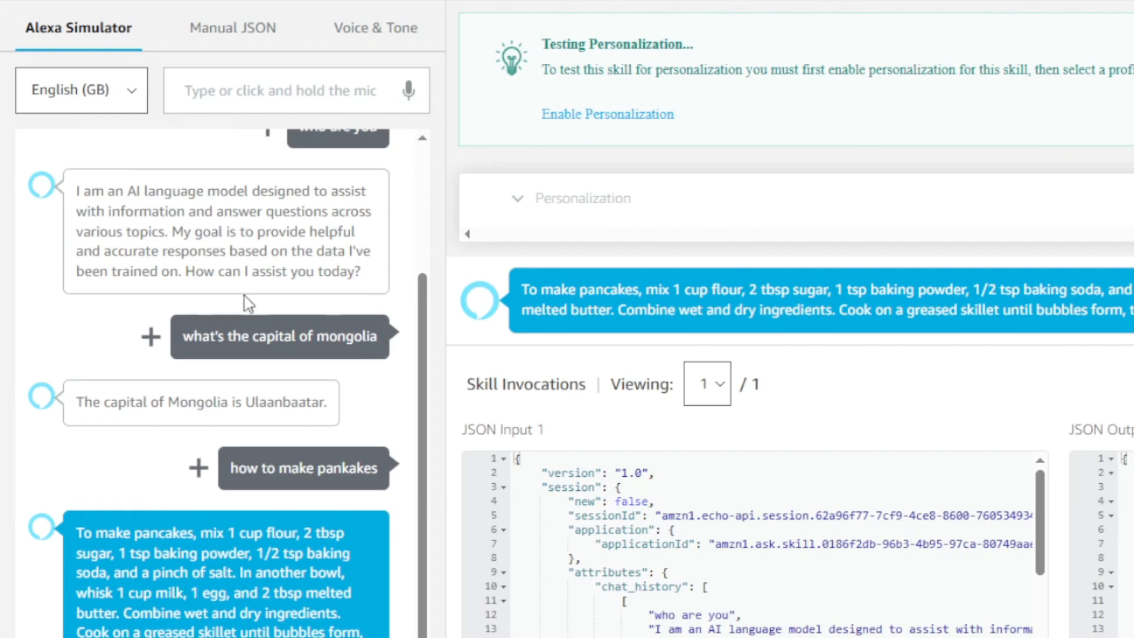
pyautogui.moveTo(215, 271)
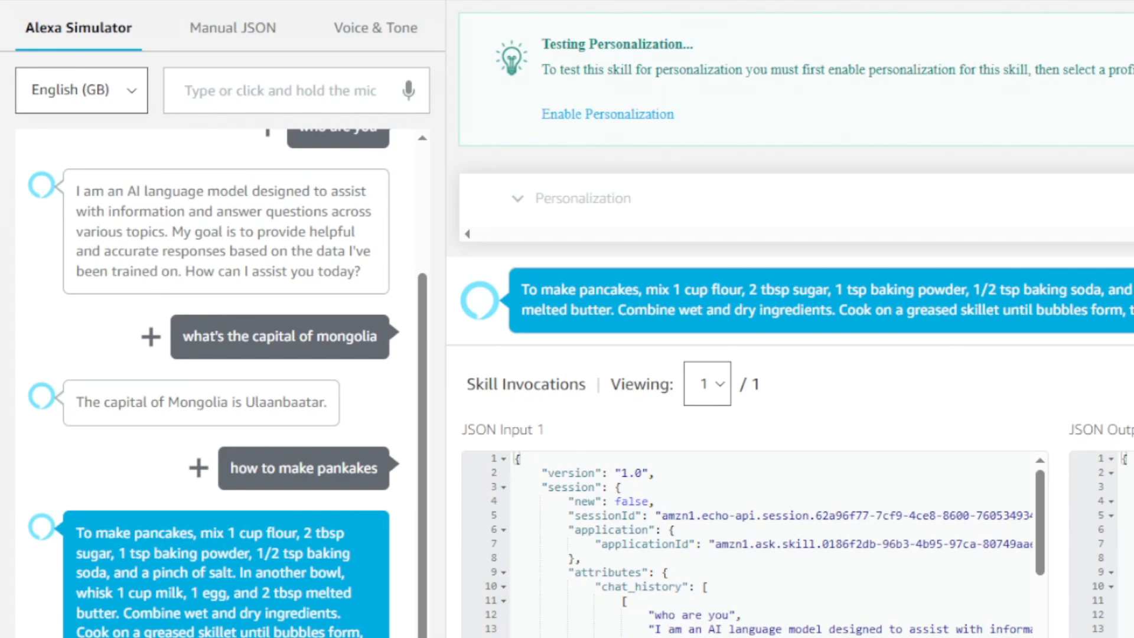
pyautogui.moveTo(631, 212)
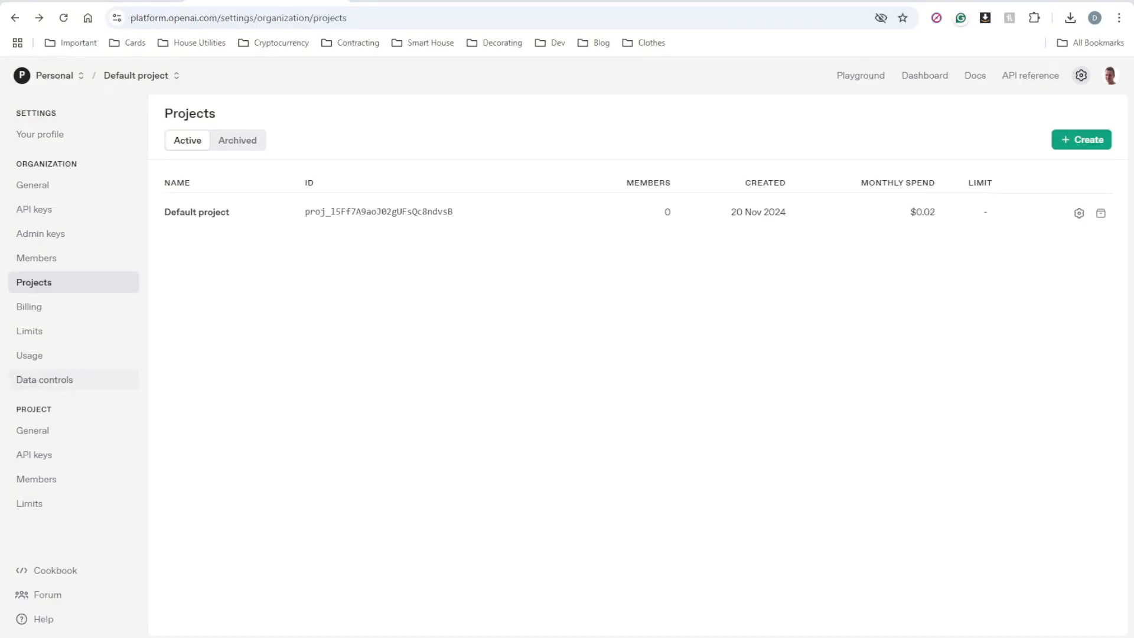
# Check OpenAI usage ($0.01 spend, 54,037 tokens) for a date range, then return to the skill code.
pyautogui.click(30, 355)
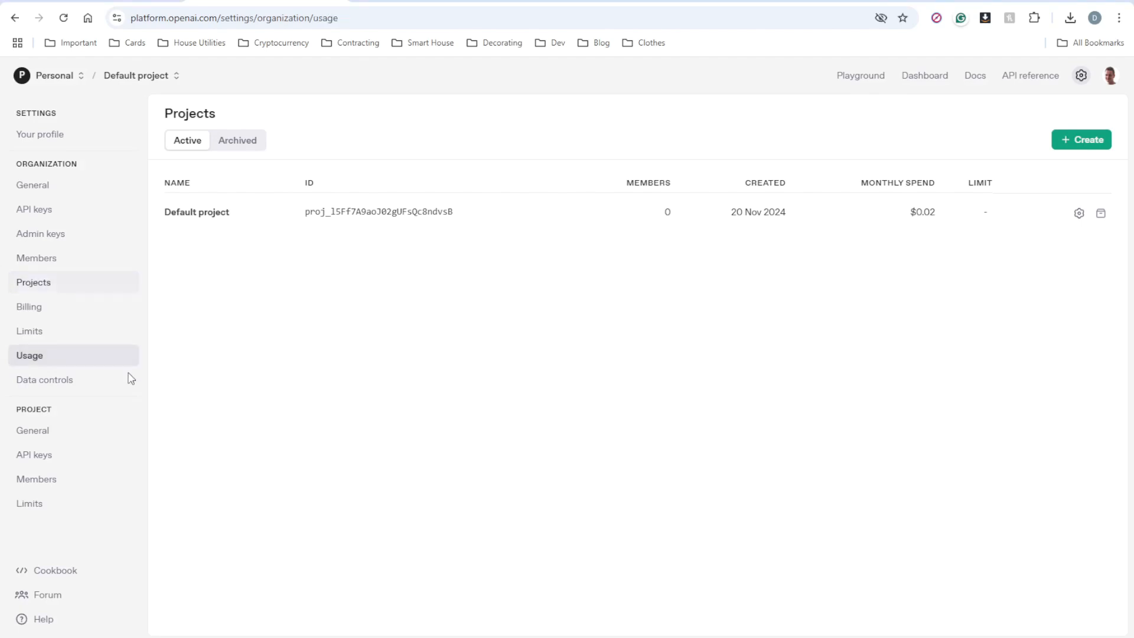
pyautogui.click(31, 355)
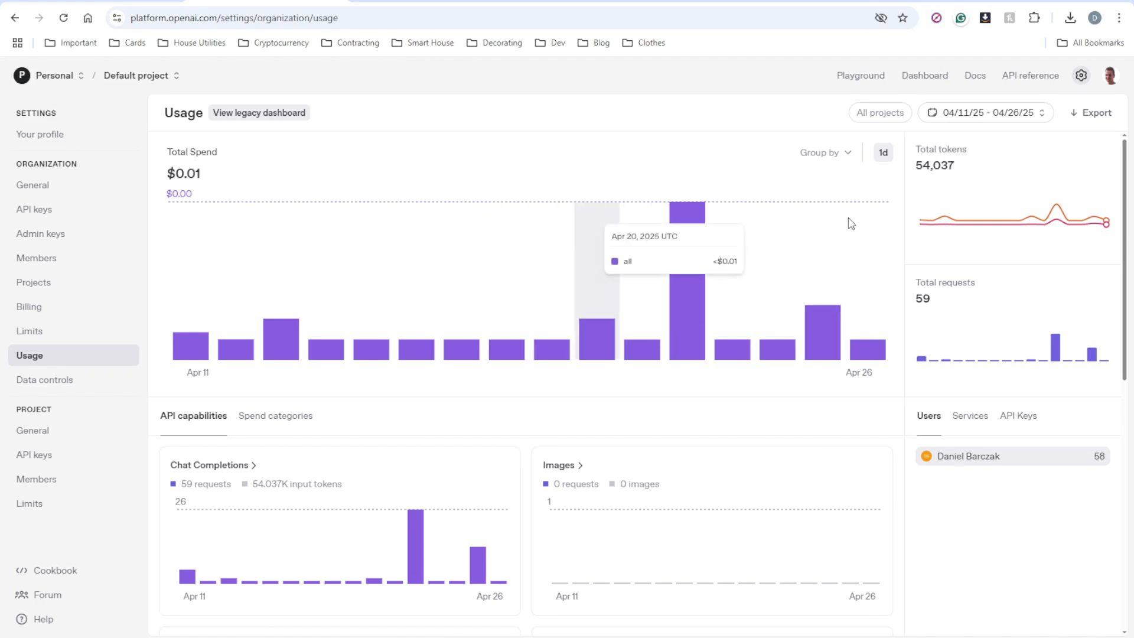
pyautogui.click(984, 113)
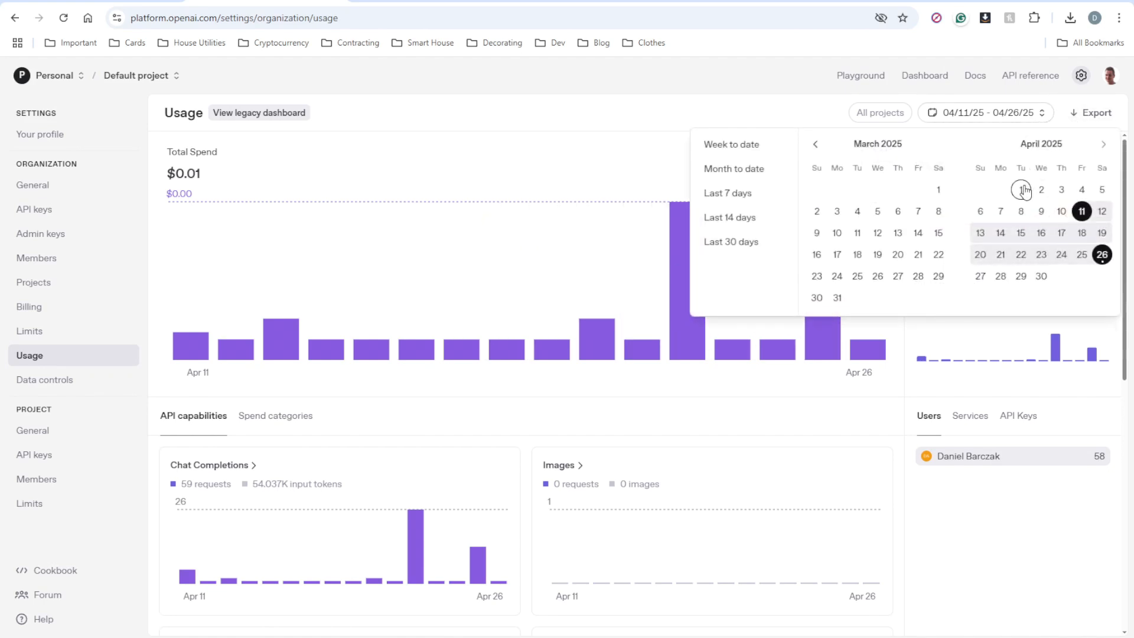
pyautogui.click(734, 169)
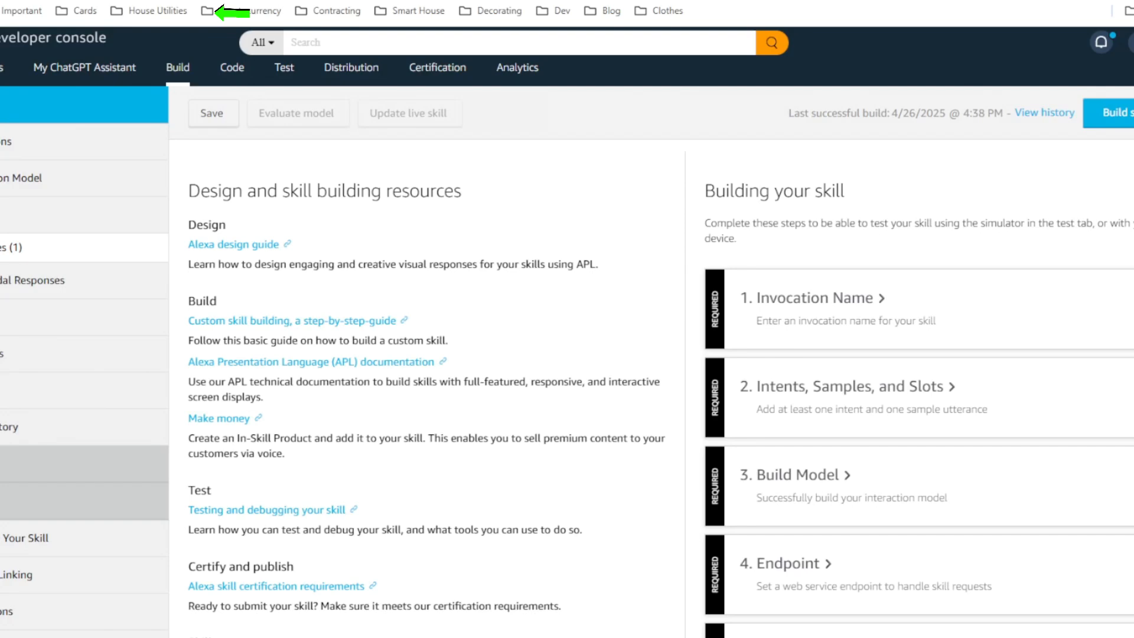
pyautogui.click(232, 67)
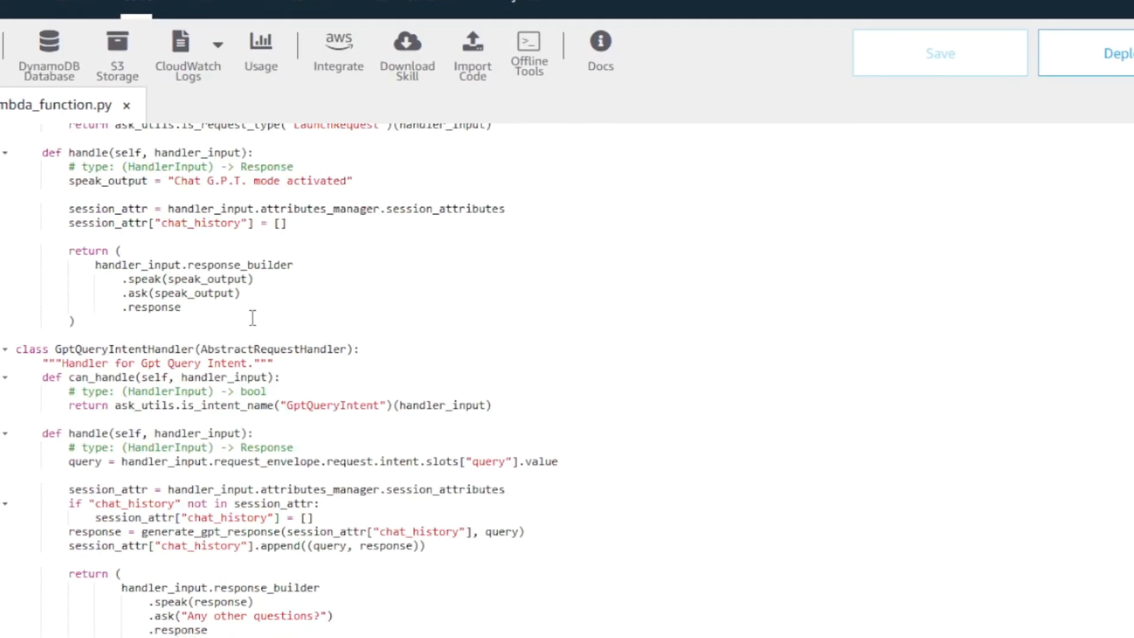
# Scroll to generate_gpt_response and highlight the system prompt string.
pyautogui.scroll(-3)
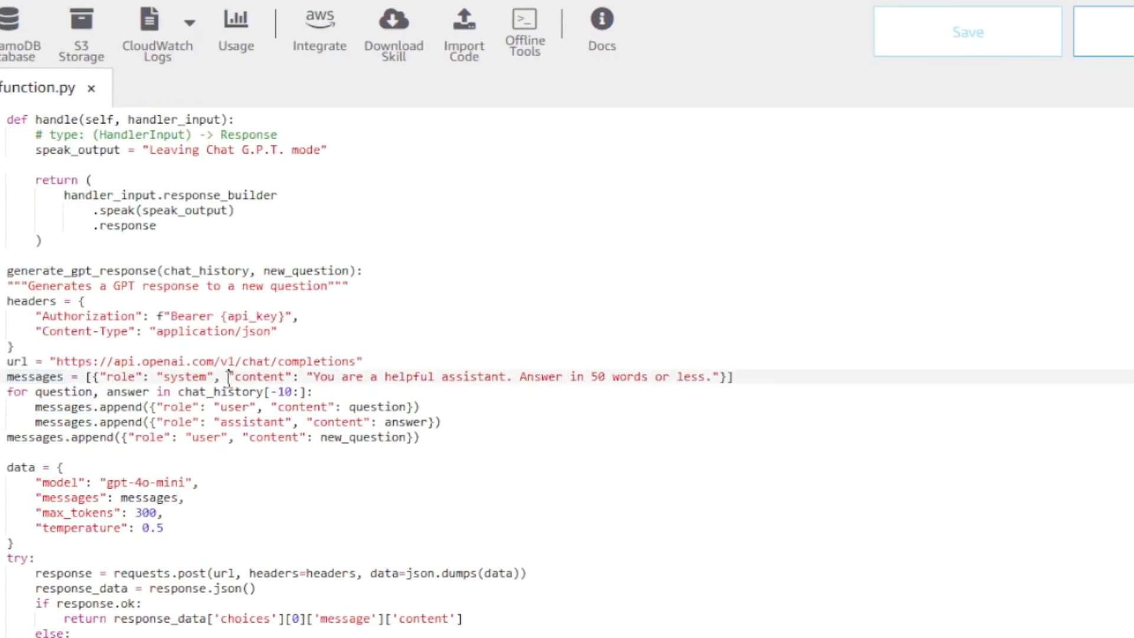
pyautogui.doubleClick(261, 377)
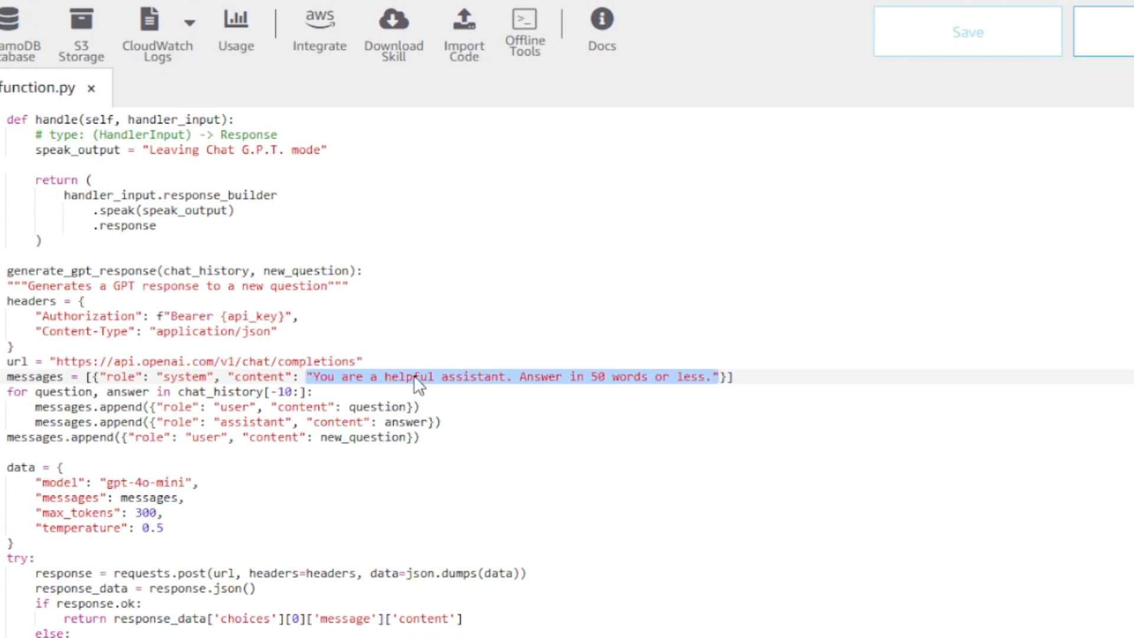
pyautogui.moveTo(478, 394)
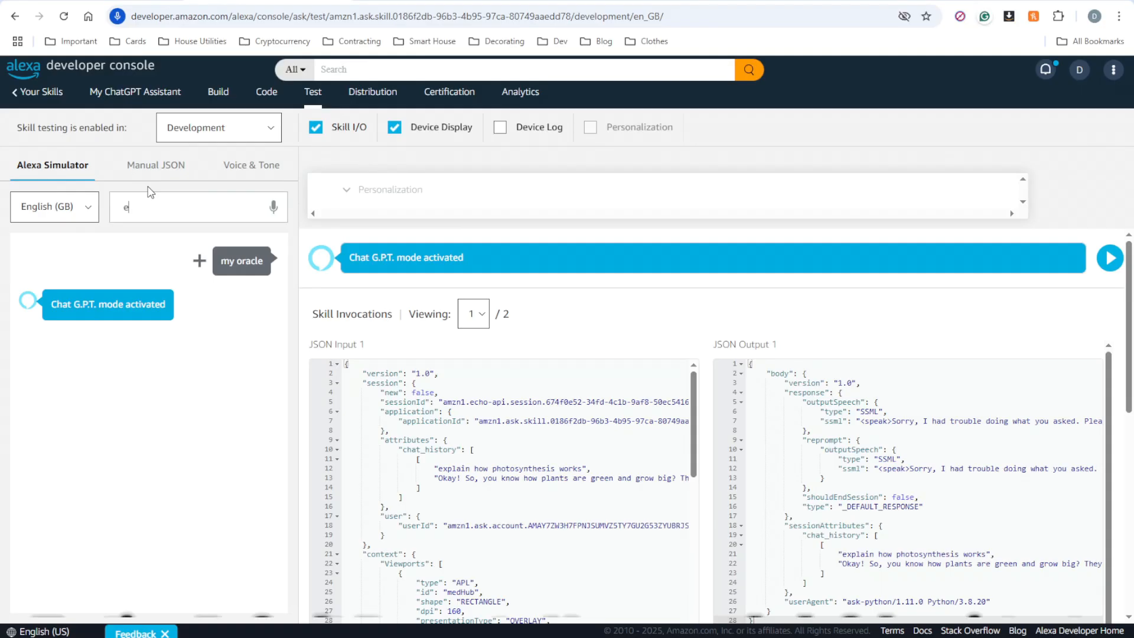
# Ask the simulator to explain self-driving car technology and review the child-friendly reply.
pyautogui.write('xplain to me a sel')
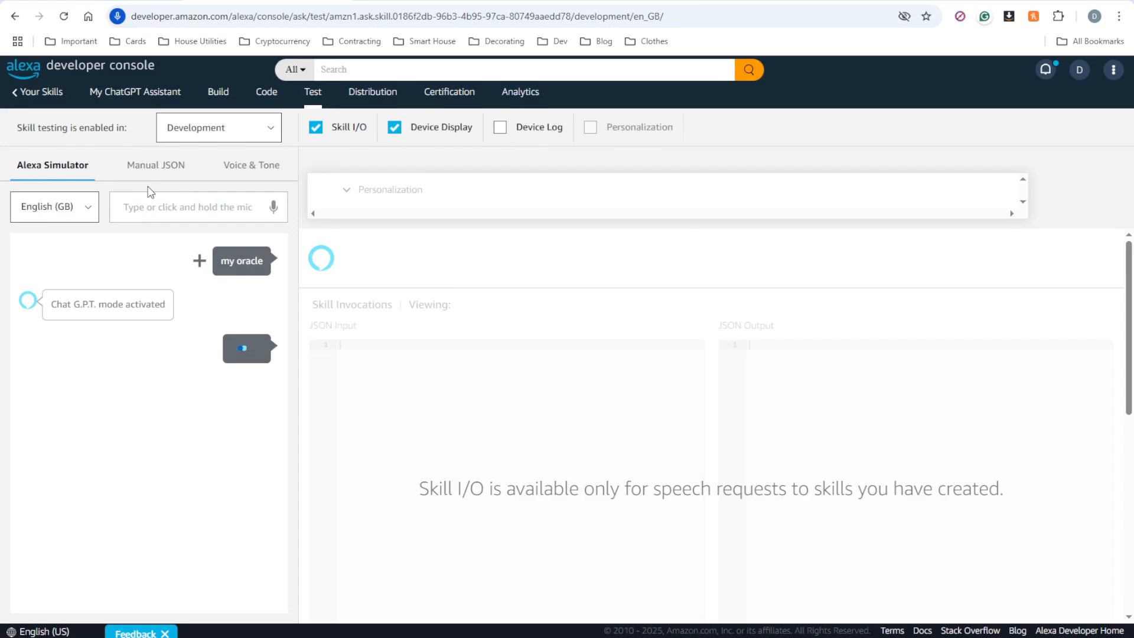
pyautogui.write('explain to me a self-driving car technology')
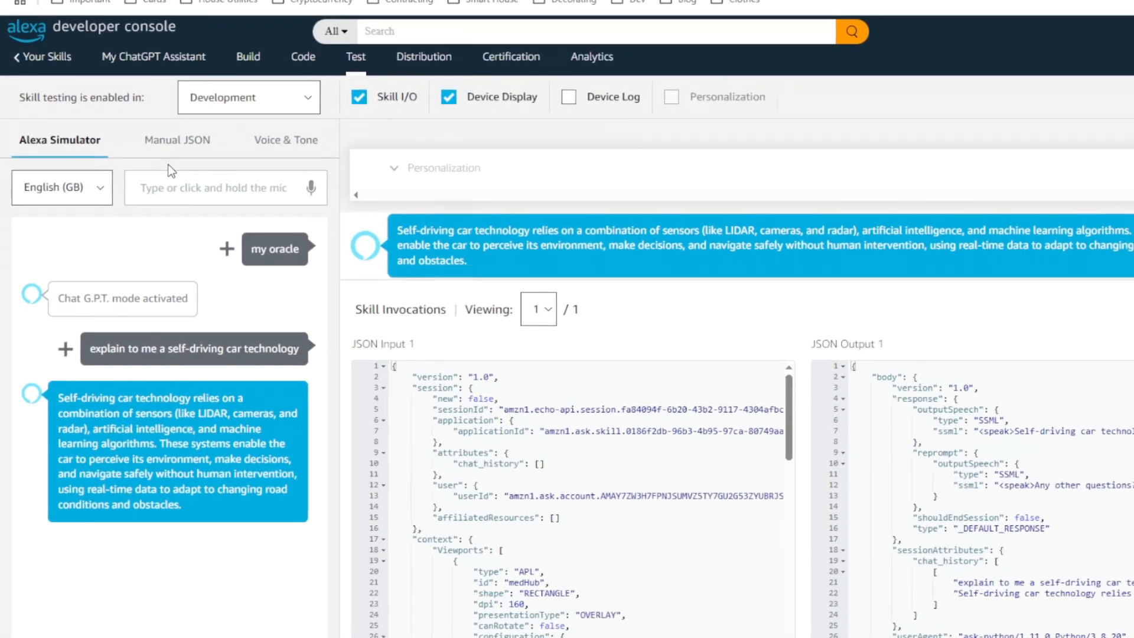
pyautogui.scroll(-3)
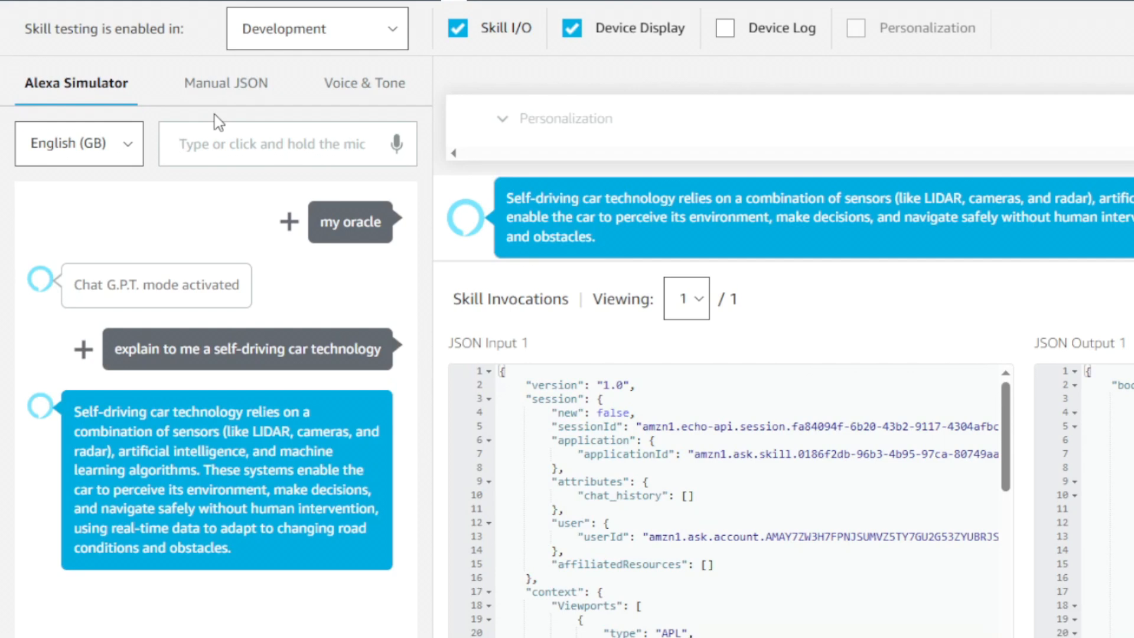
pyautogui.click(275, 143)
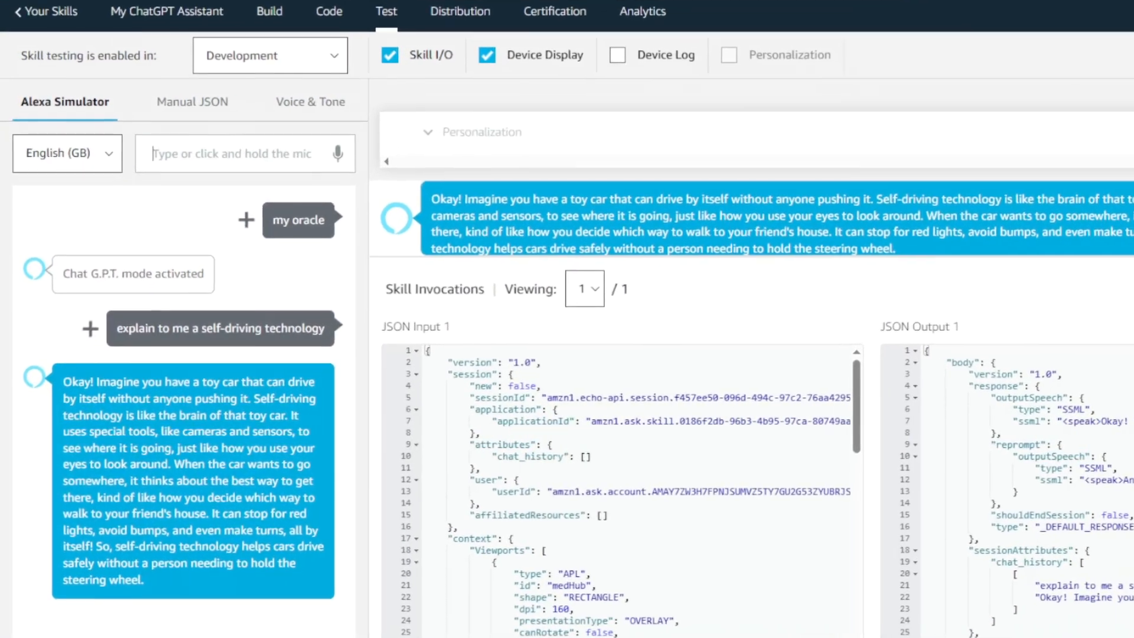
pyautogui.scroll(-3)
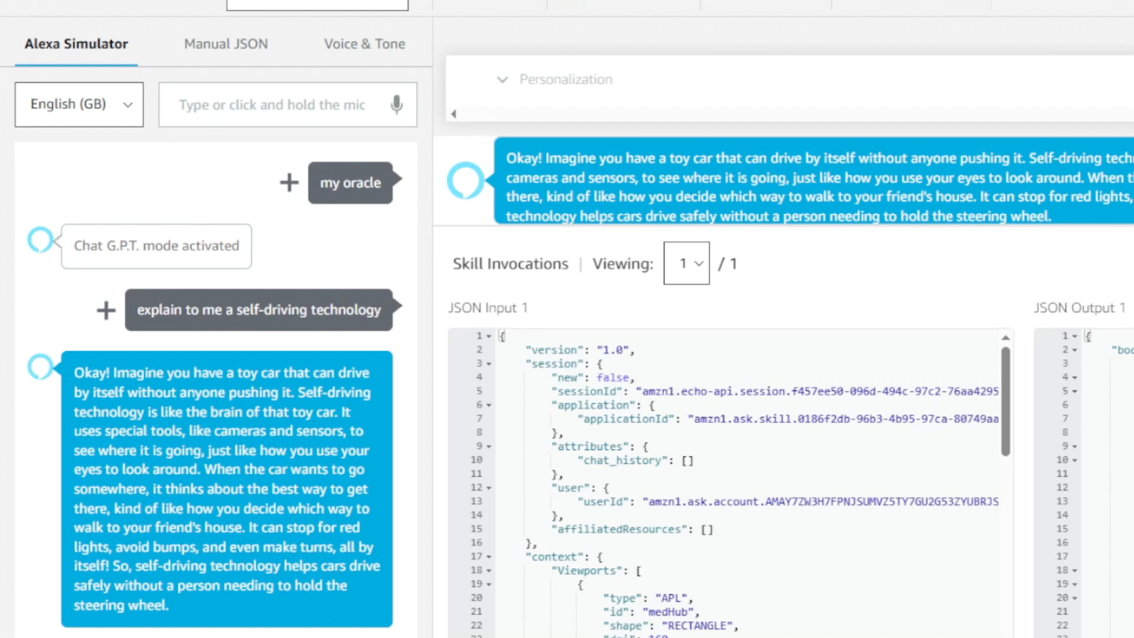
pyautogui.click(271, 104)
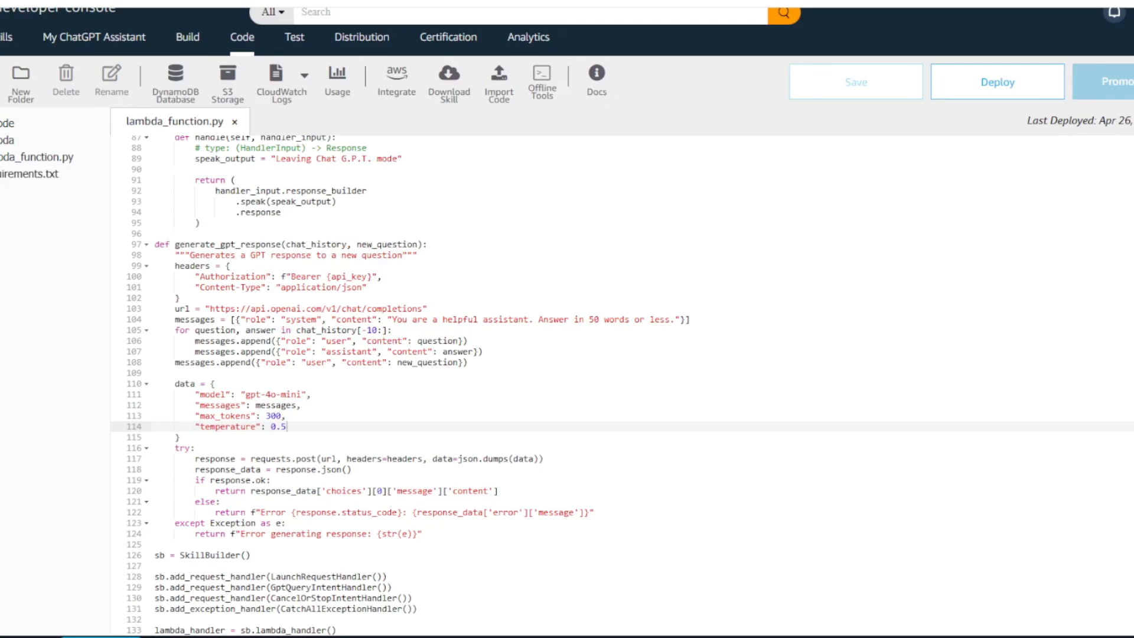
pyautogui.scroll(-3)
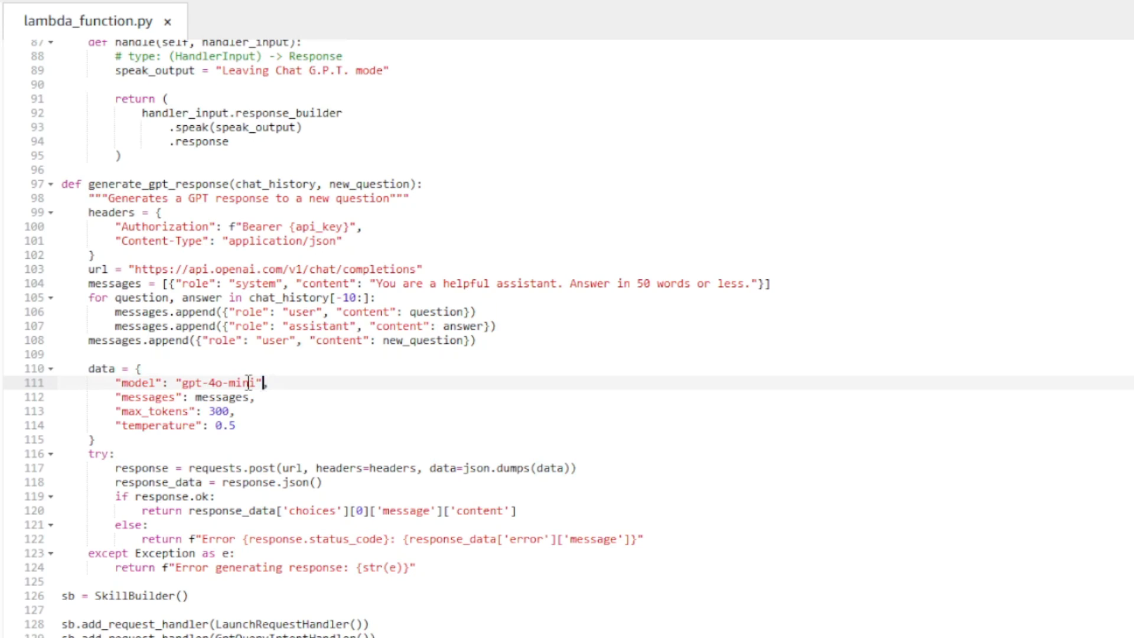
pyautogui.doubleClick(216, 383)
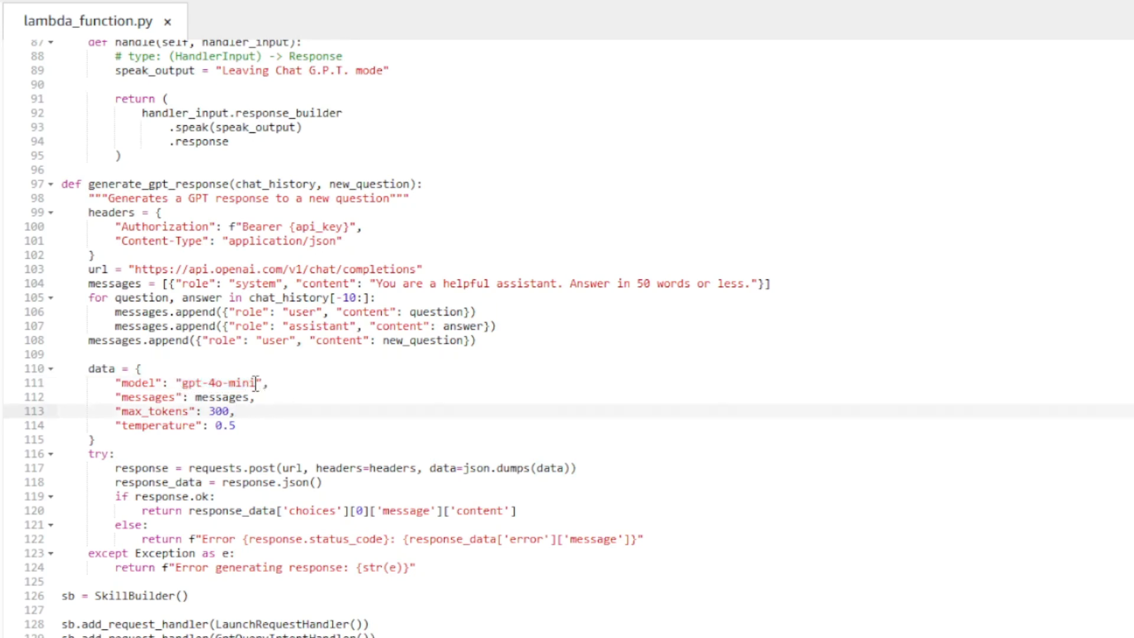
pyautogui.doubleClick(216, 383)
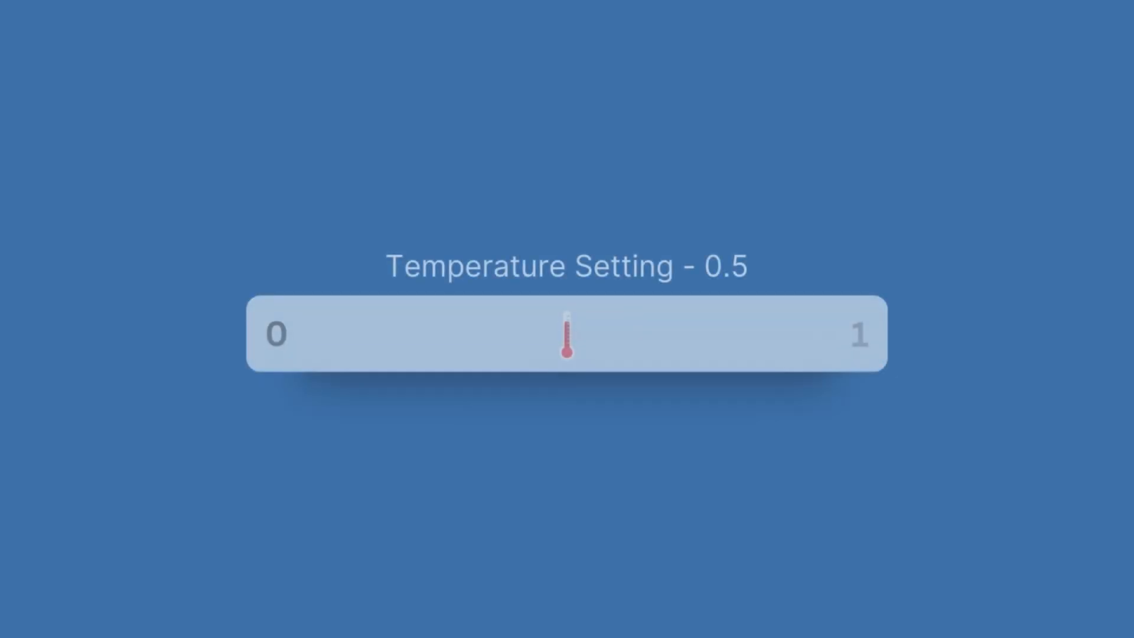
pyautogui.moveTo(566, 335); pyautogui.dragTo(406, 297)
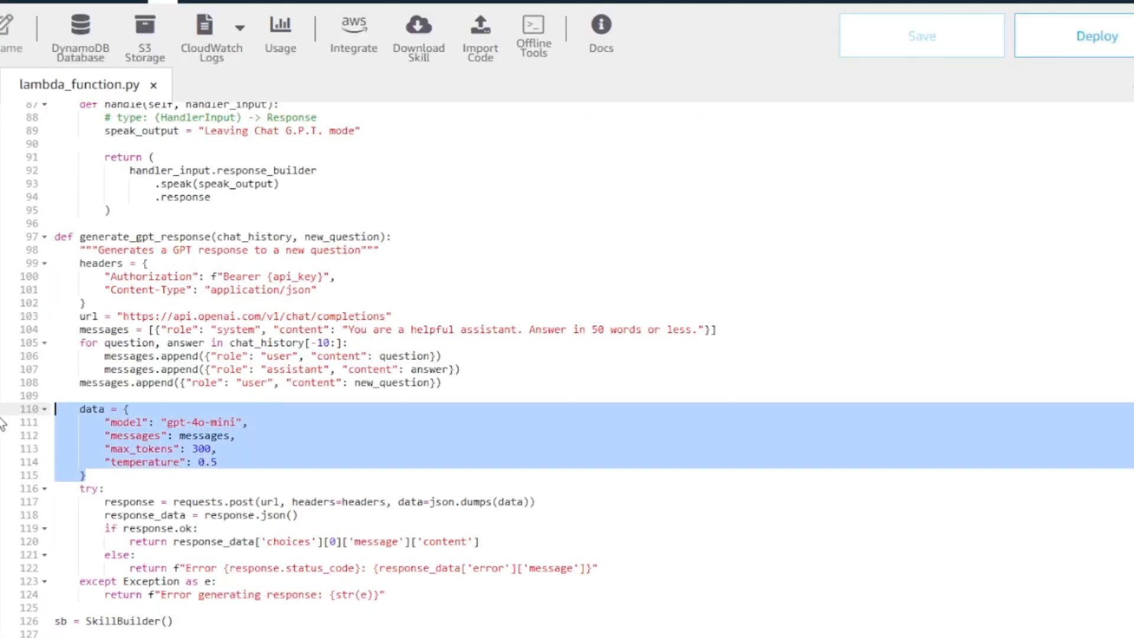
pyautogui.click(244, 423)
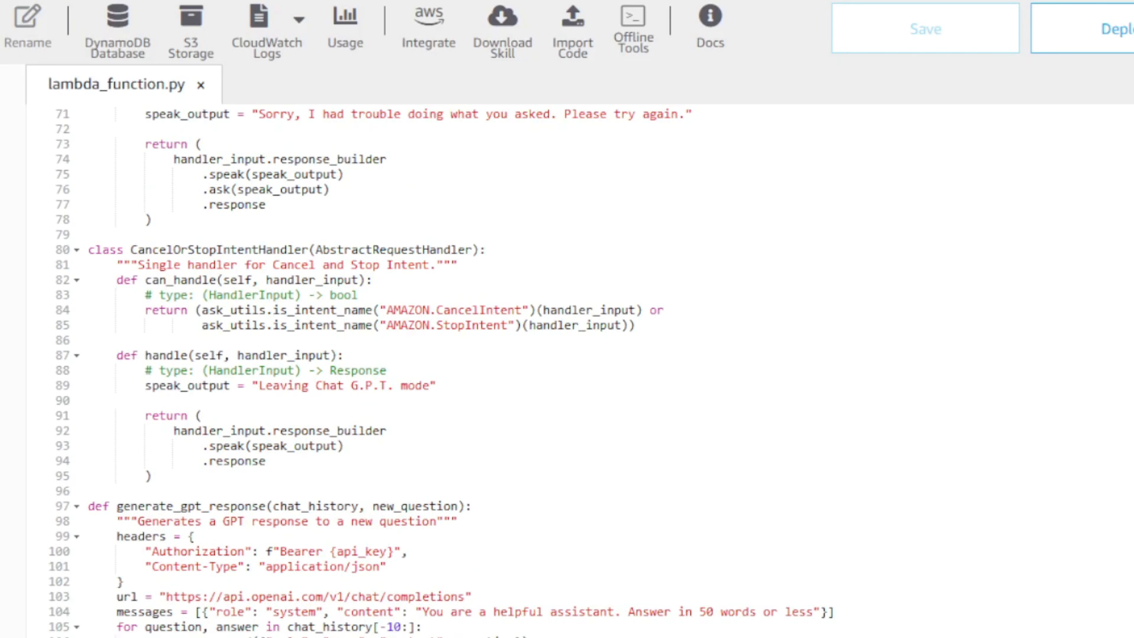
pyautogui.doubleClick(217, 249)
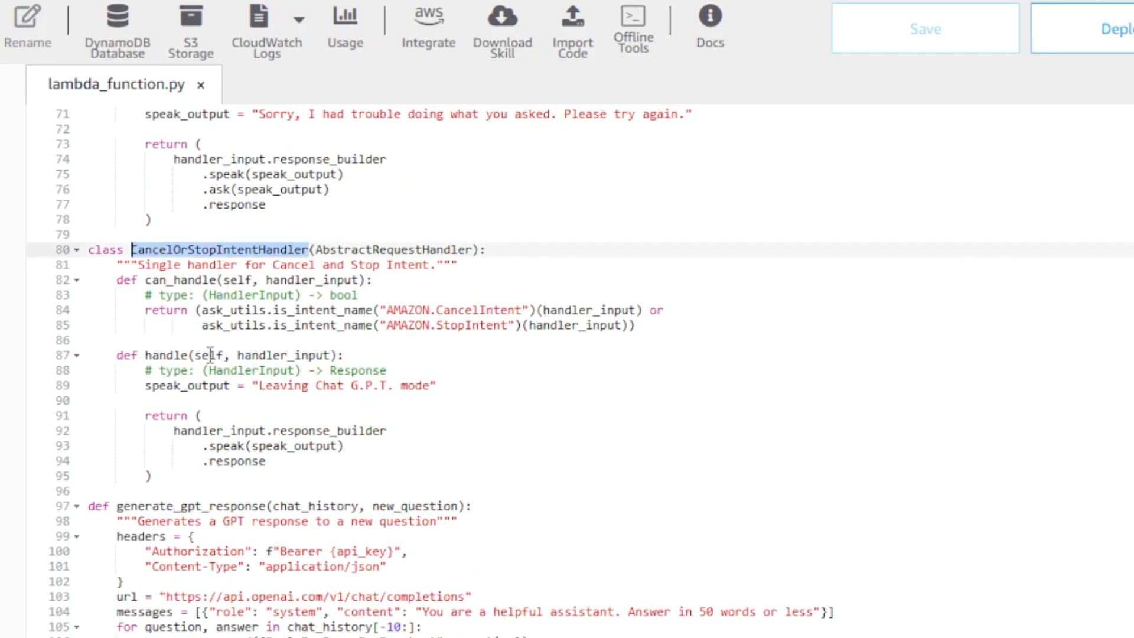
pyautogui.doubleClick(187, 386)
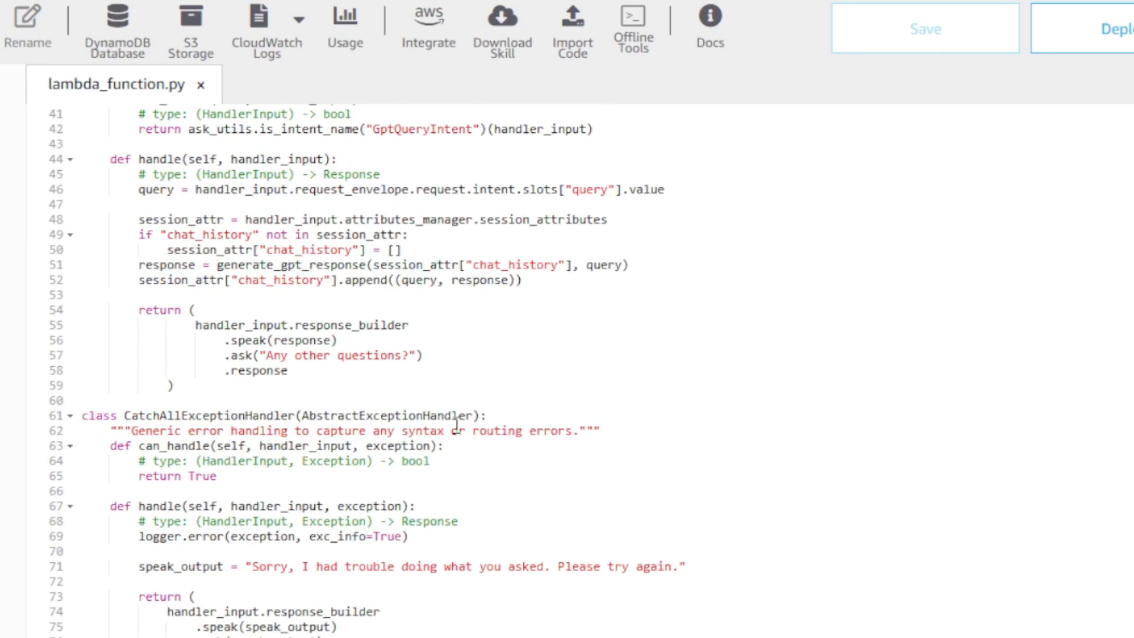
pyautogui.scroll(3)
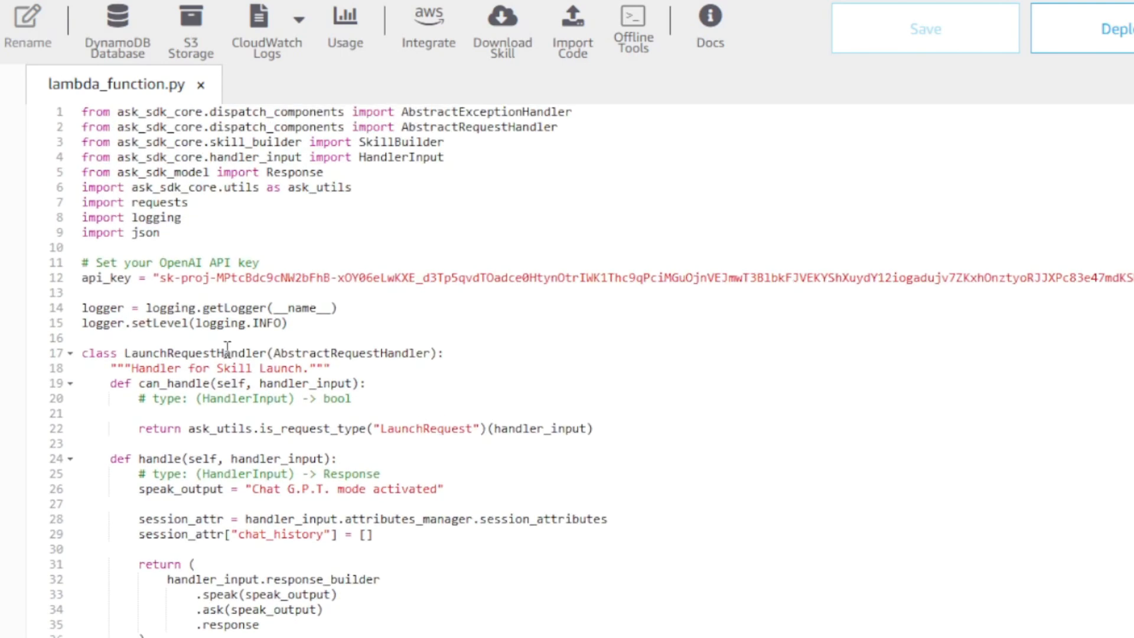
pyautogui.doubleClick(196, 354)
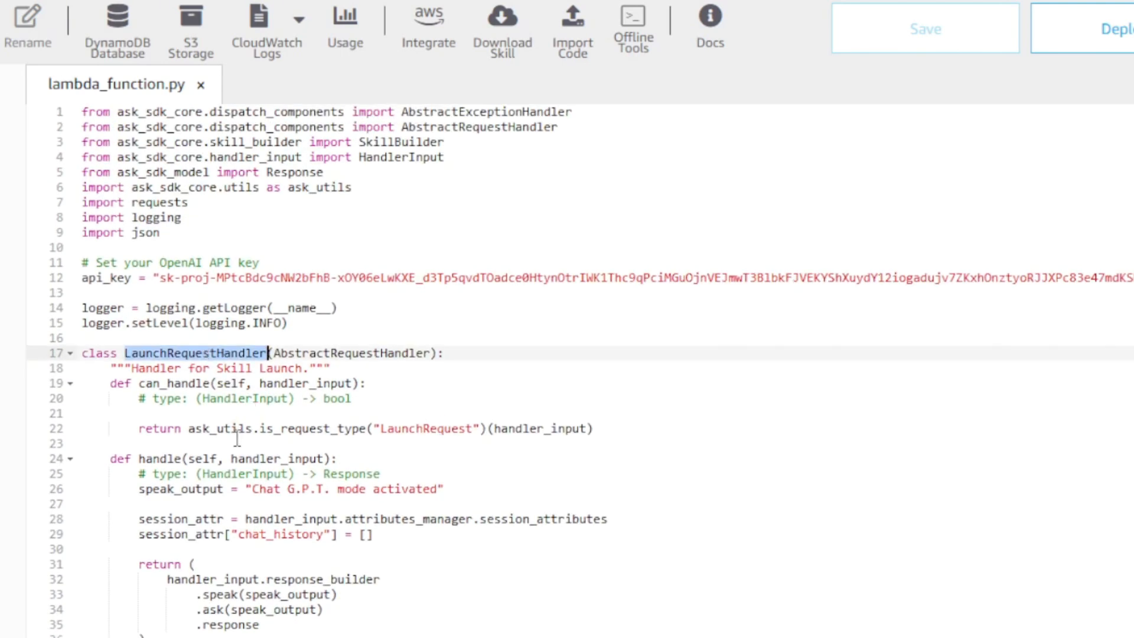